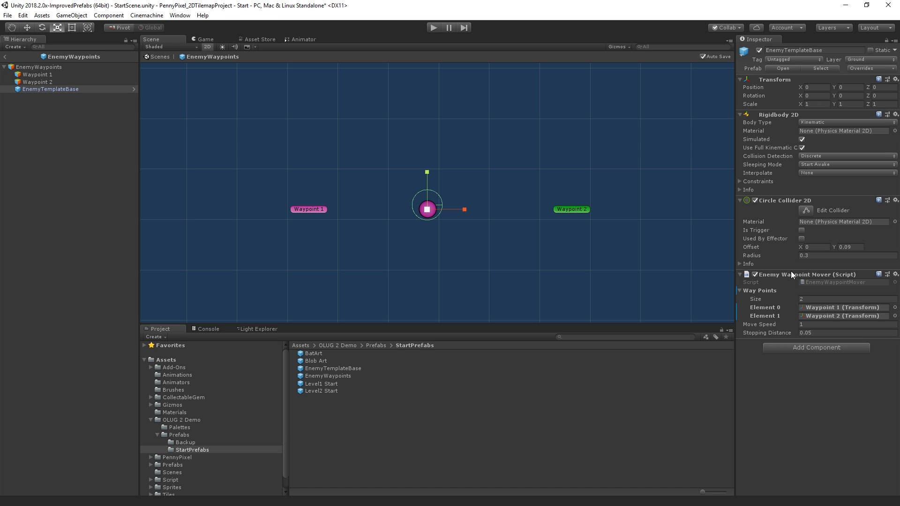
mouse_move(746, 213)
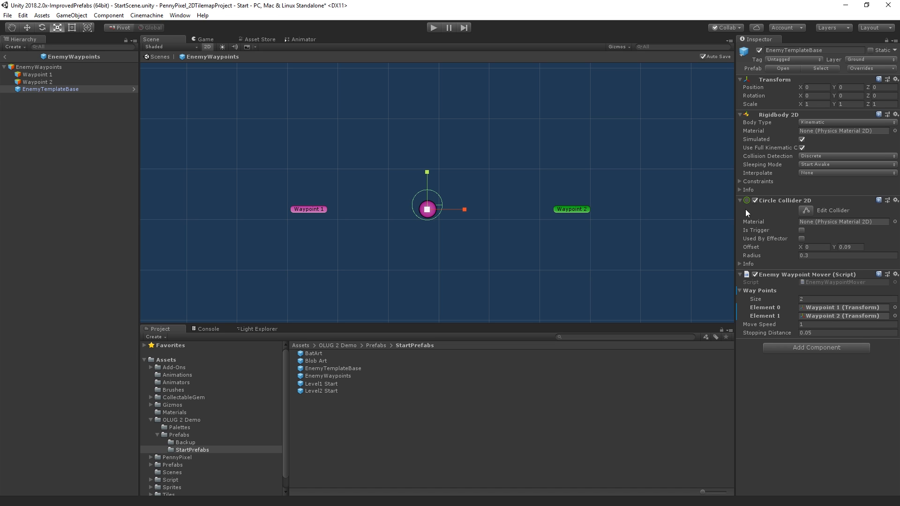
mouse_move(687, 210)
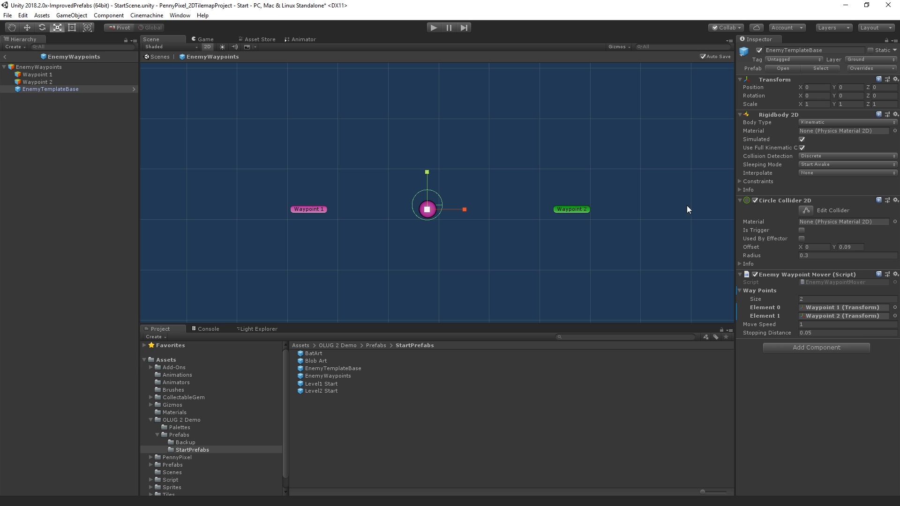
mouse_move(299, 144)
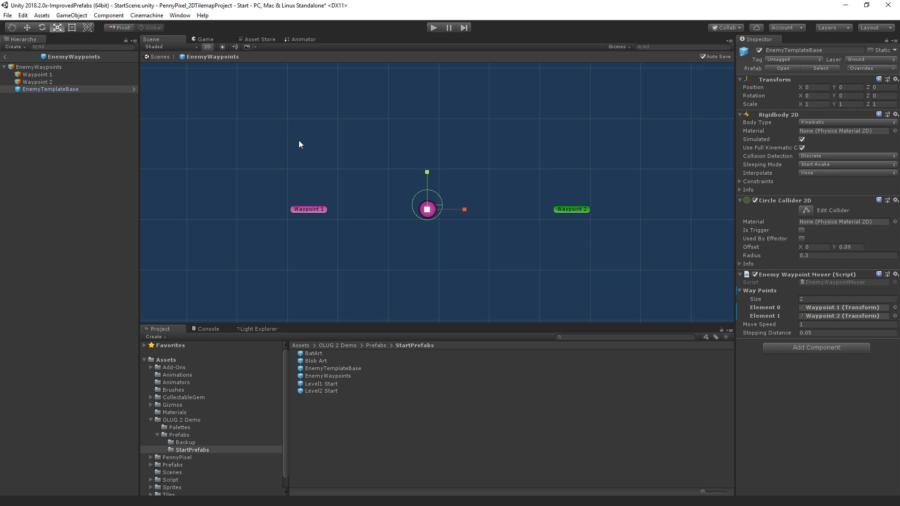
mouse_move(10, 60)
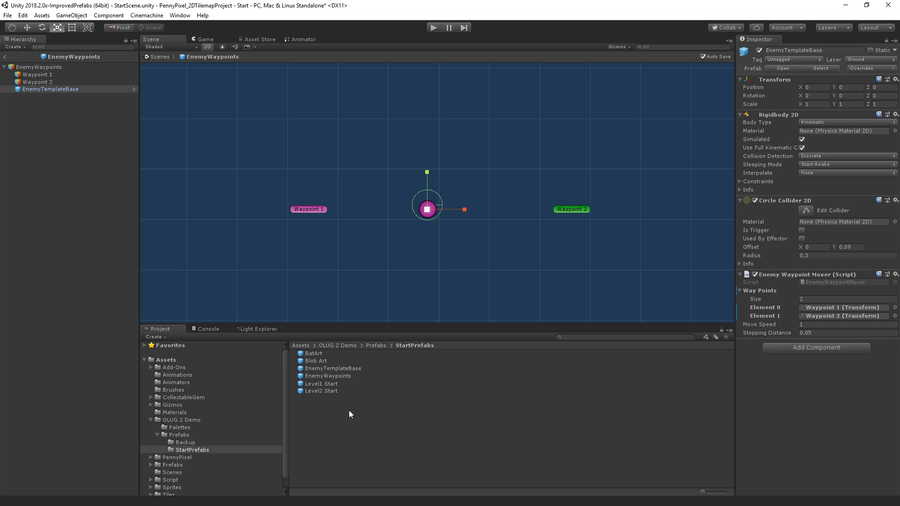
mouse_move(352, 391)
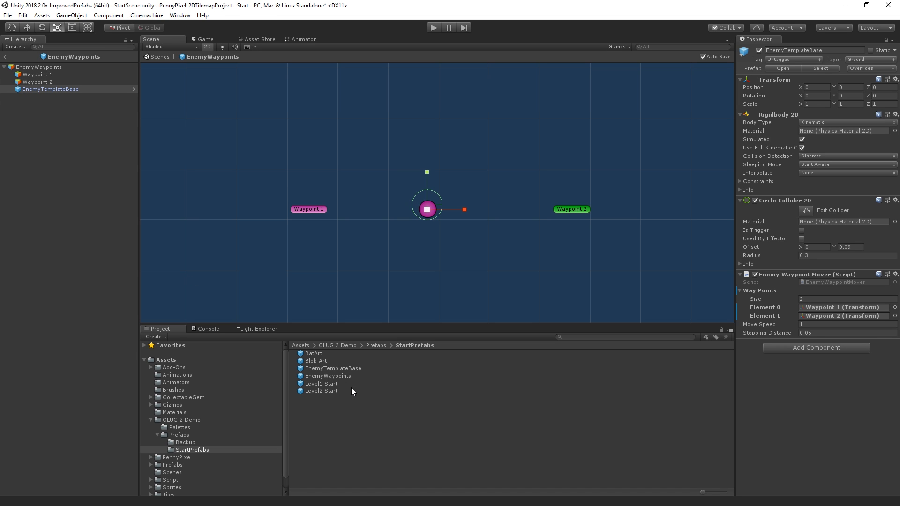
mouse_move(368, 375)
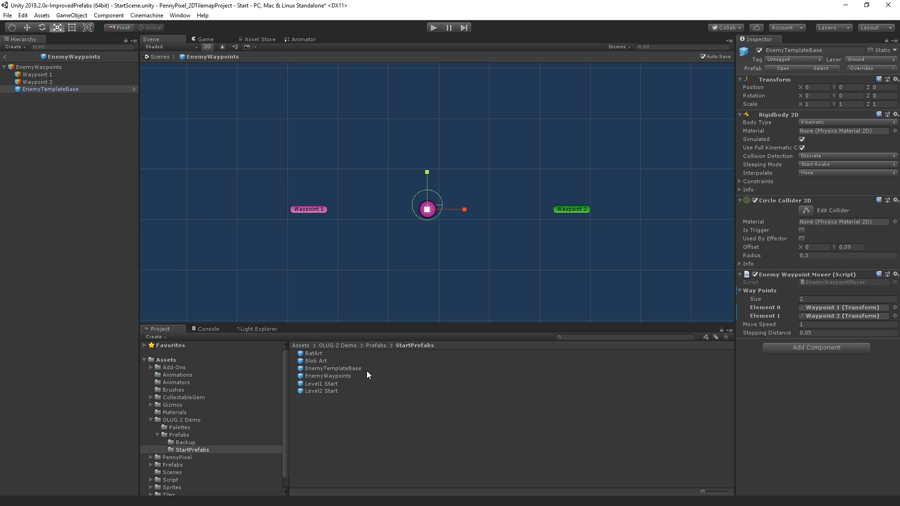
mouse_move(344, 381)
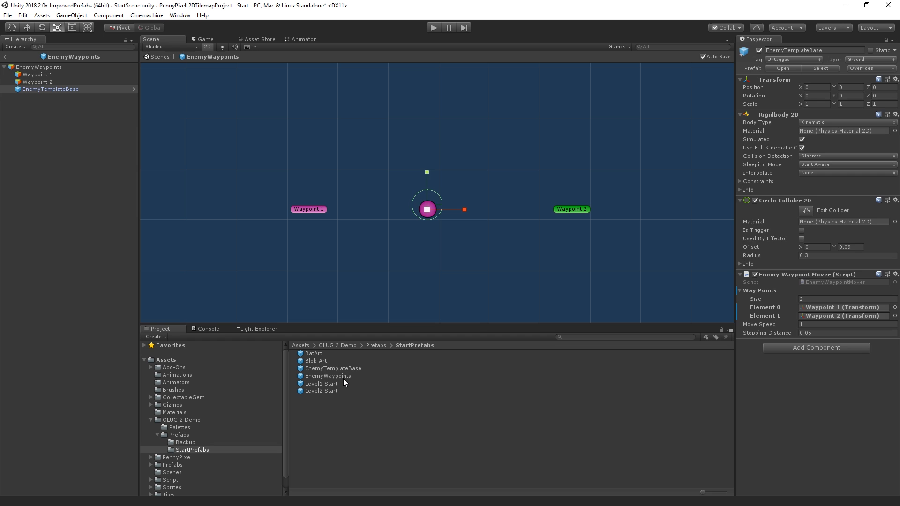
Step: Create a prefab variant of EnemyWaypoints and name it 'EnemyWaypoints Blob'
right_click(329, 376)
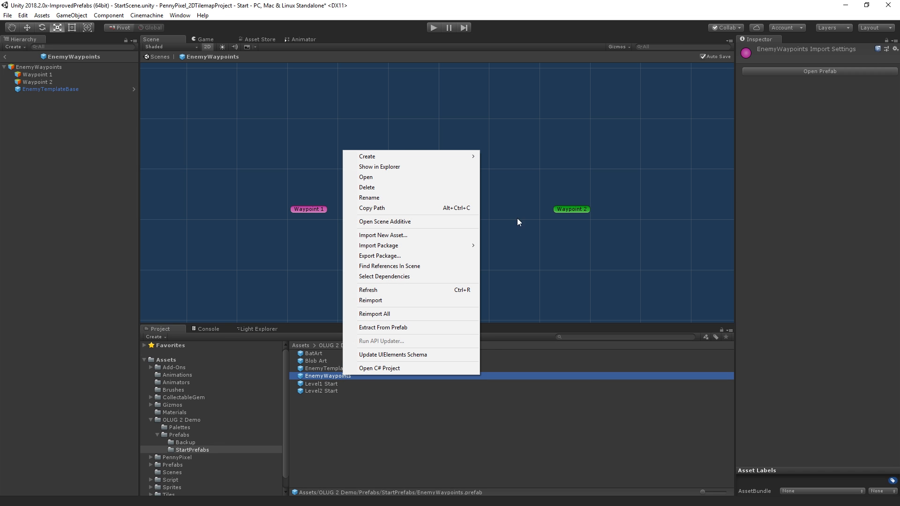
click(367, 156)
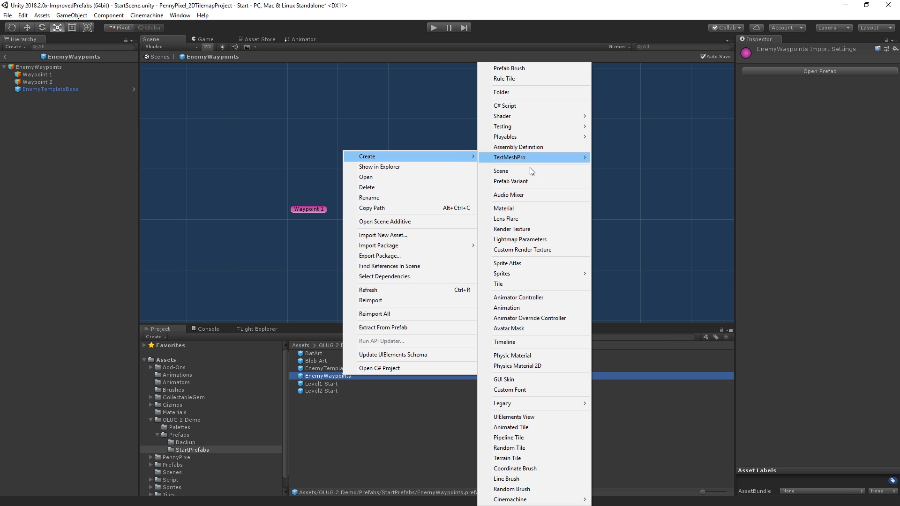
click(510, 181)
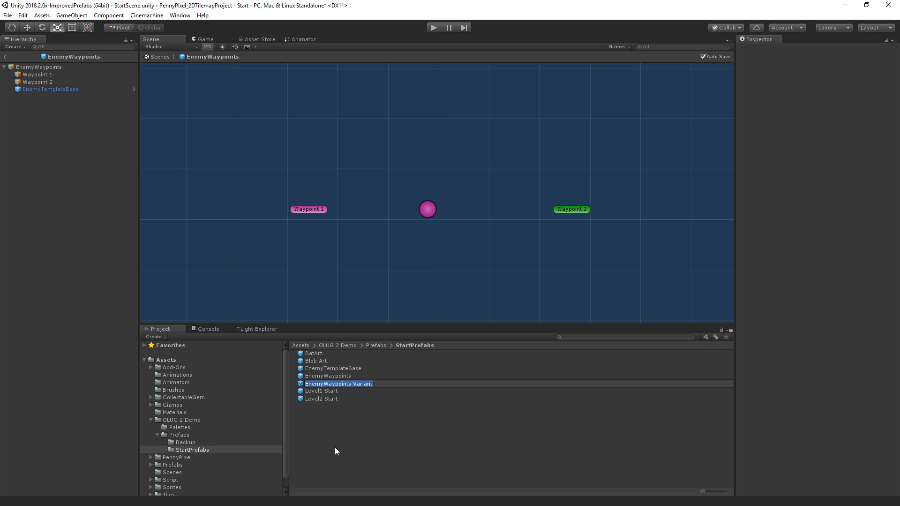
double_click(361, 383)
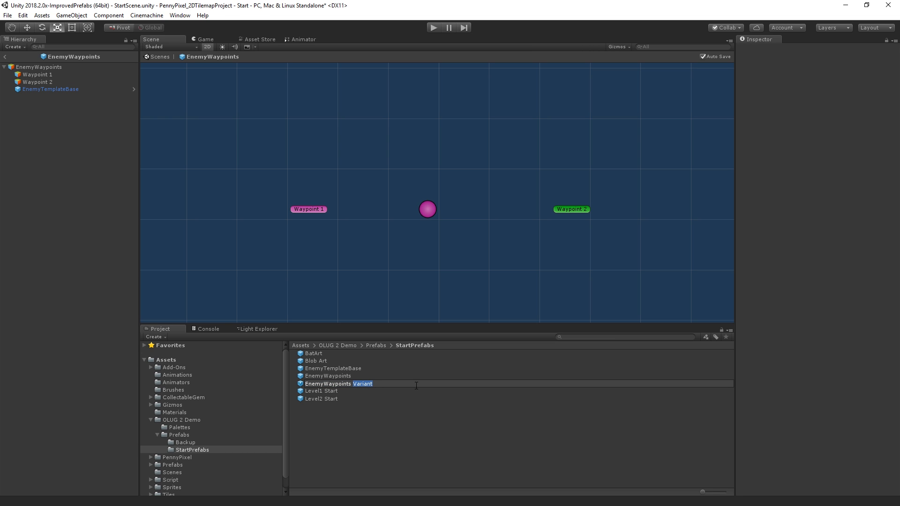
text(Blo)
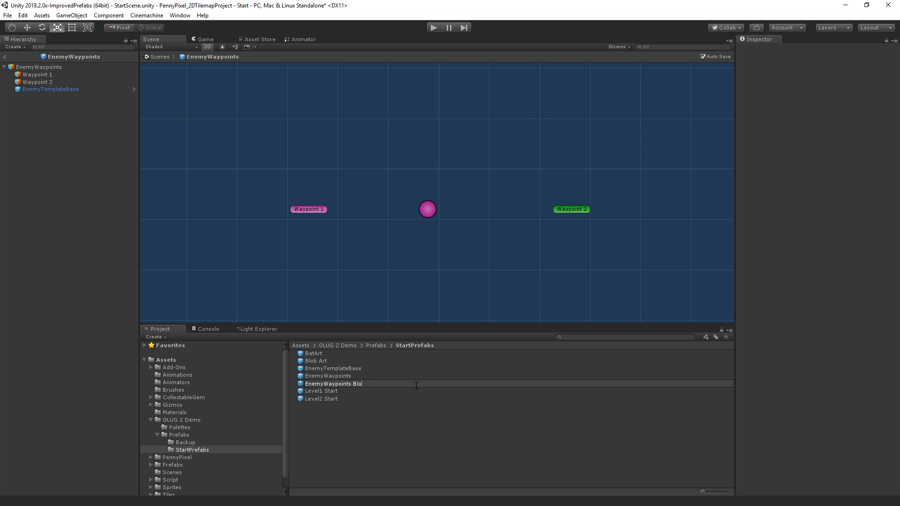
text(b)
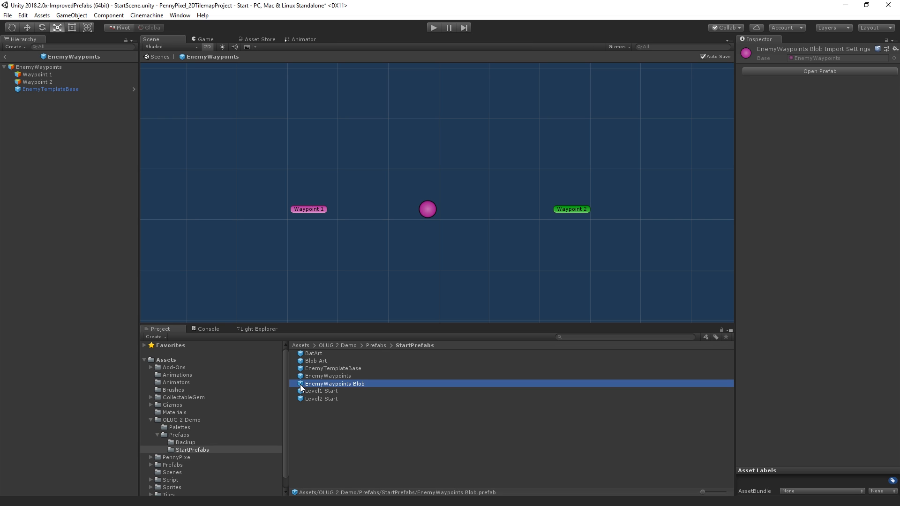
Step: Nest Blob Art under EnemyTemplateBase in the Blob variant and review its overrides
double_click(335, 383)
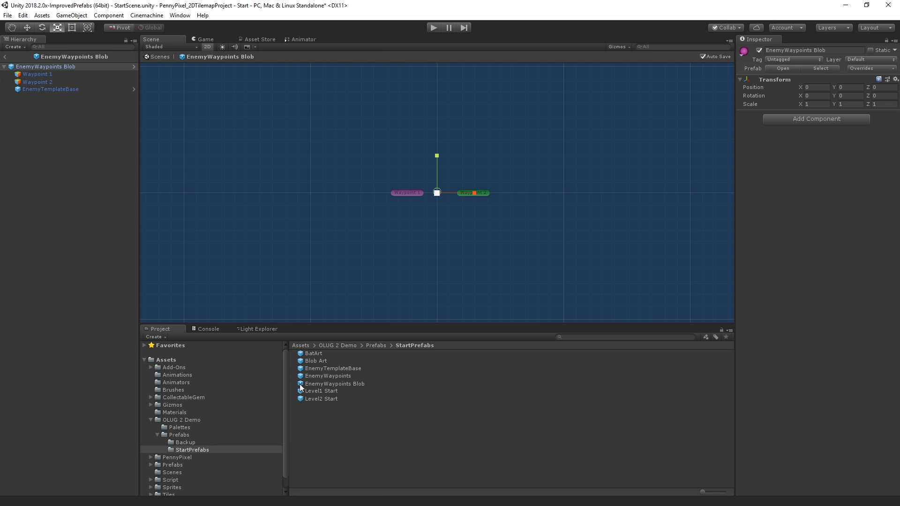
mouse_move(301, 363)
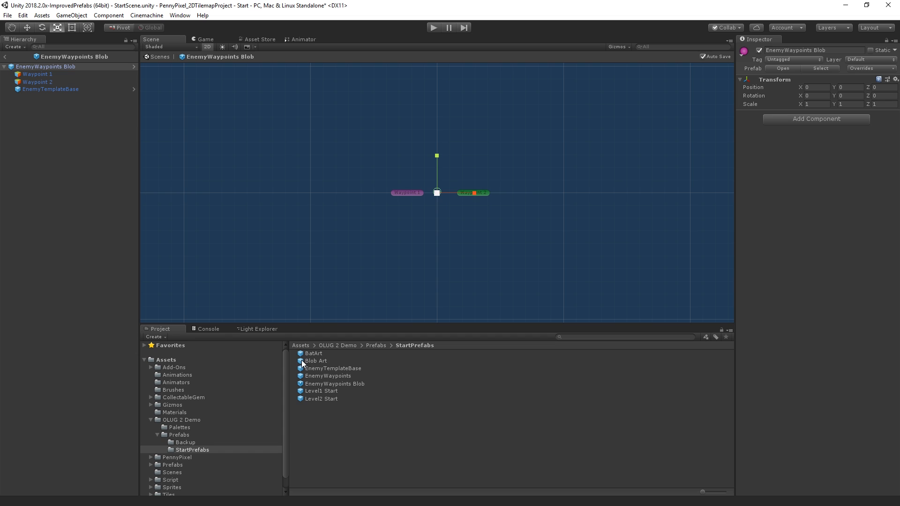
click(50, 89)
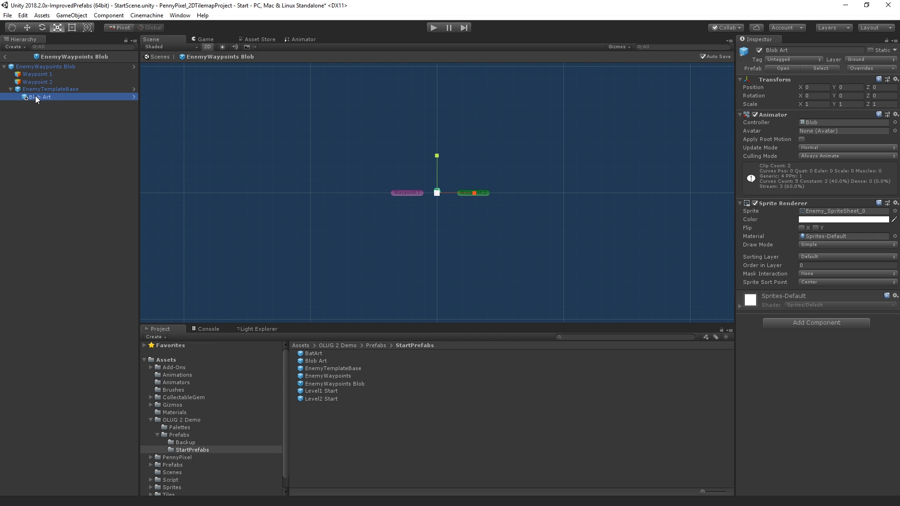
mouse_move(25, 100)
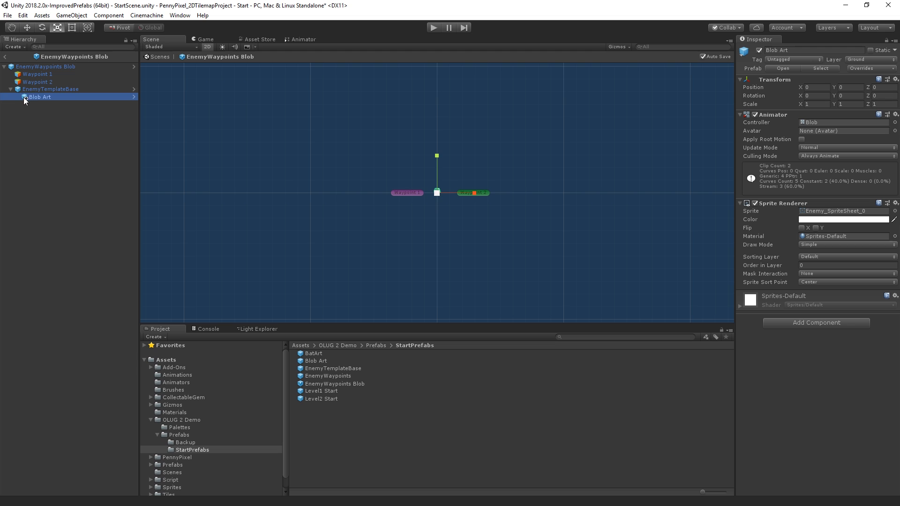
mouse_move(25, 102)
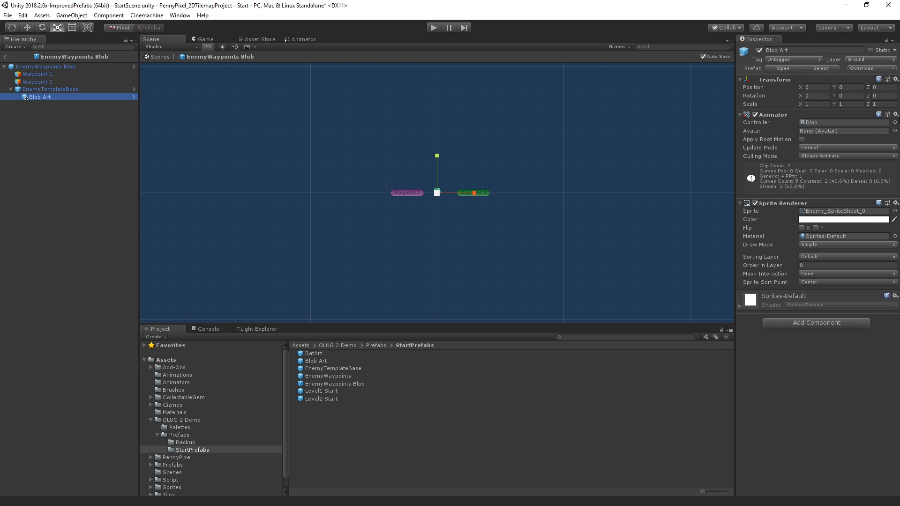
click(860, 68)
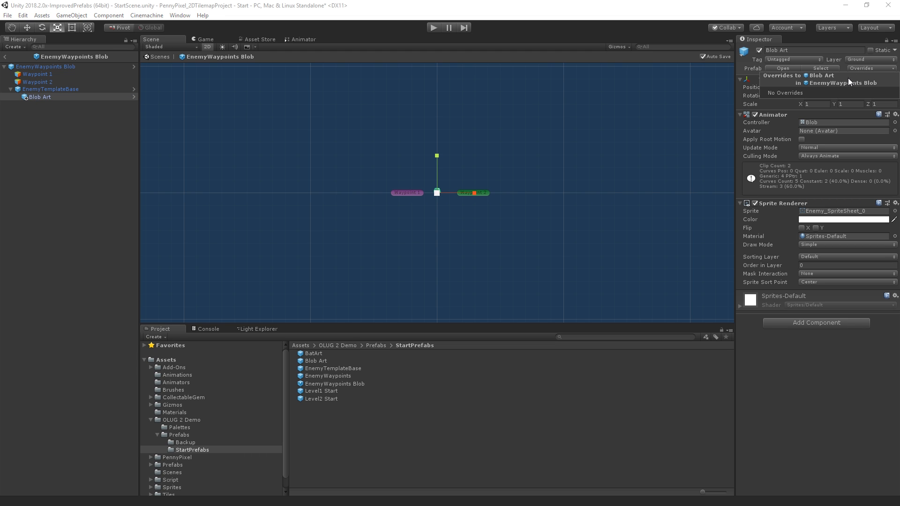
click(45, 66)
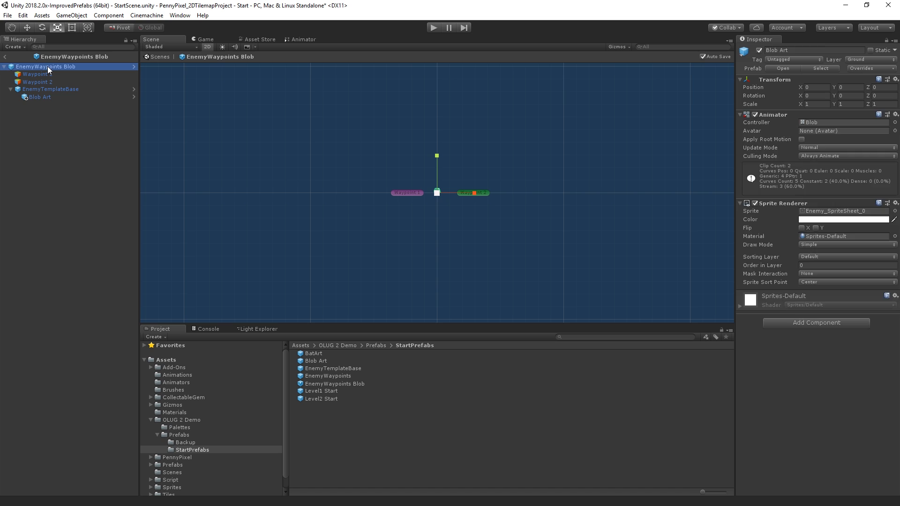
click(860, 67)
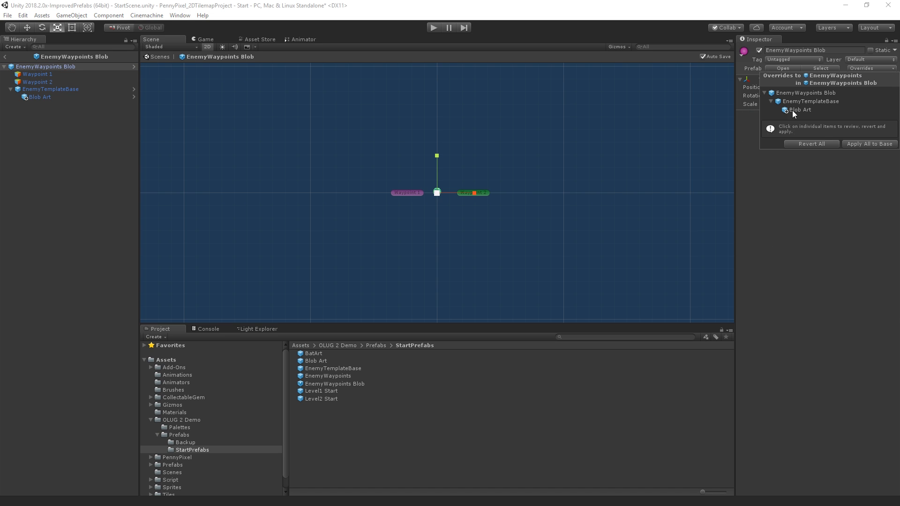
mouse_move(812, 227)
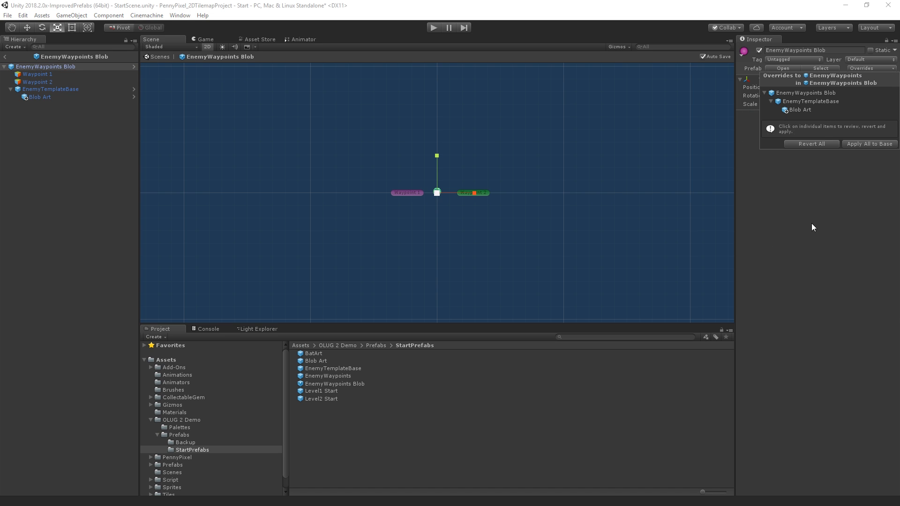
mouse_move(836, 84)
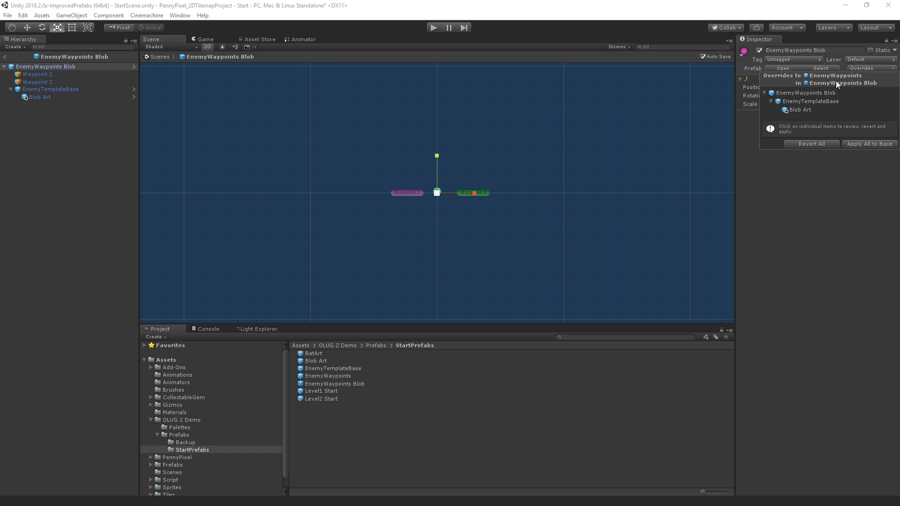
mouse_move(813, 215)
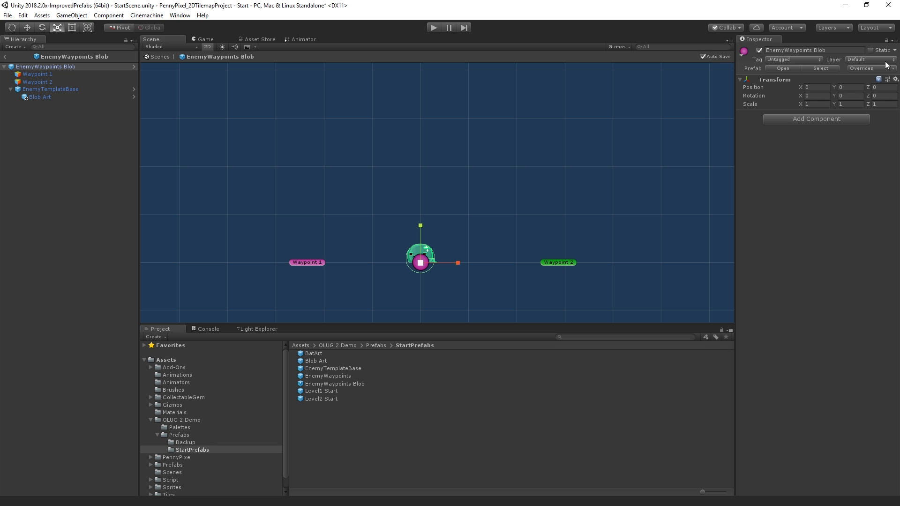
click(860, 68)
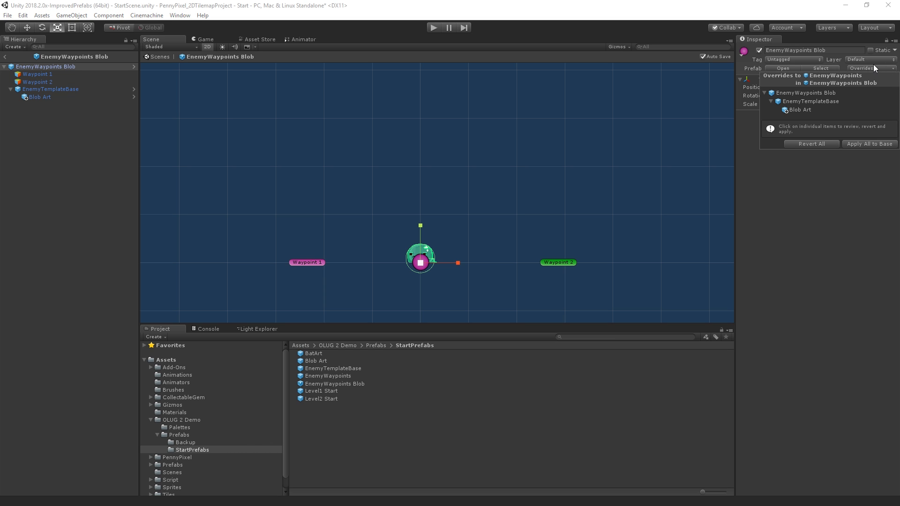
mouse_move(820, 148)
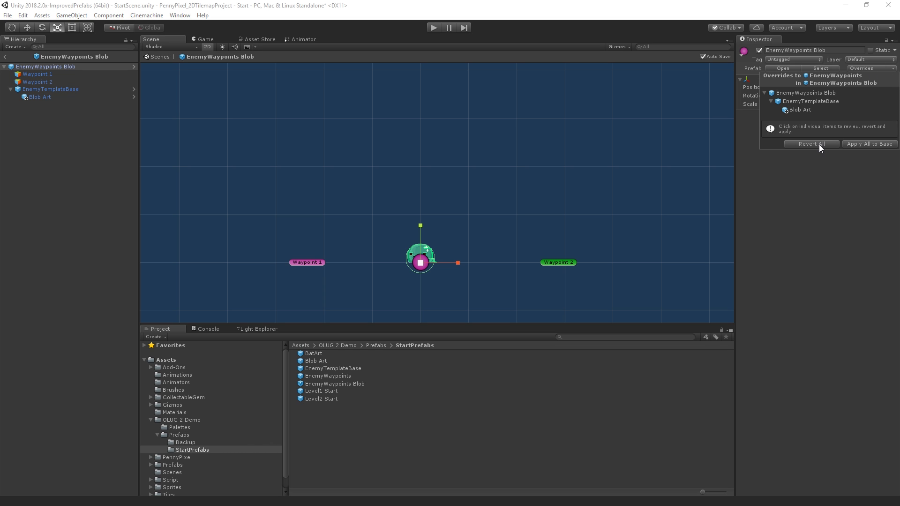
mouse_move(827, 210)
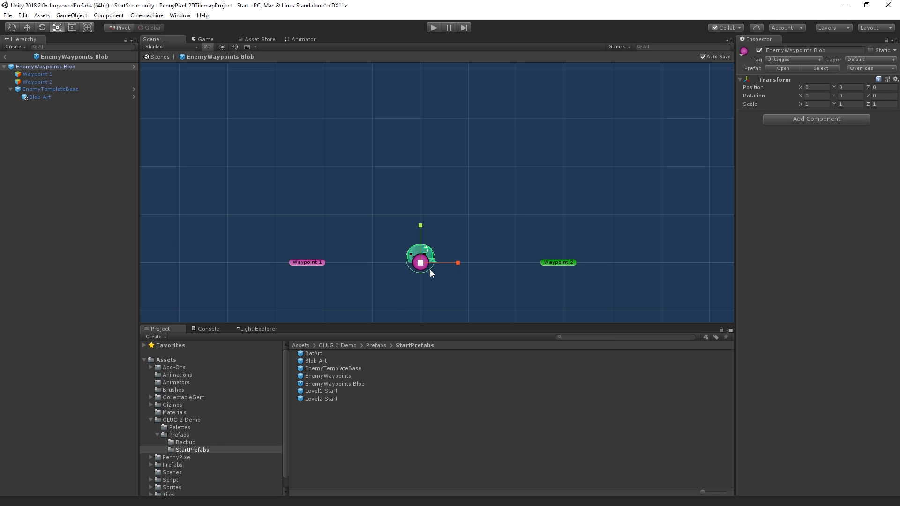
mouse_move(113, 226)
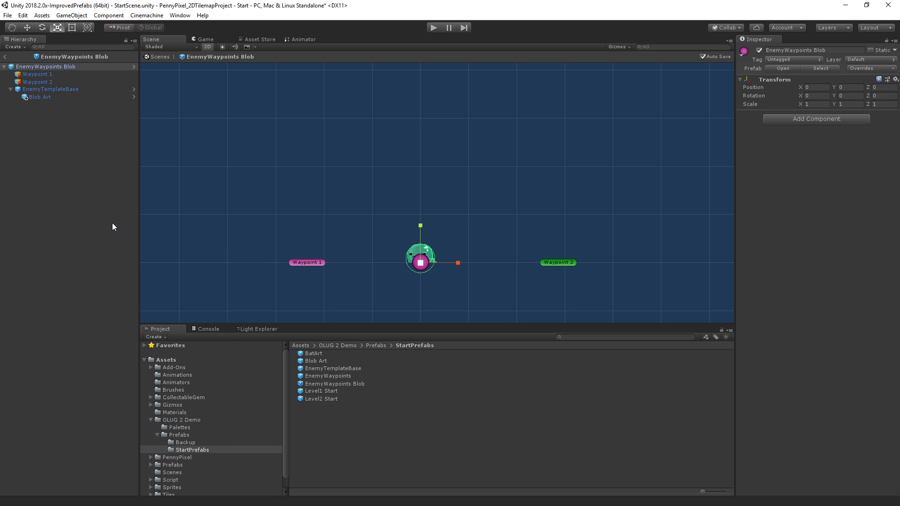
mouse_move(69, 85)
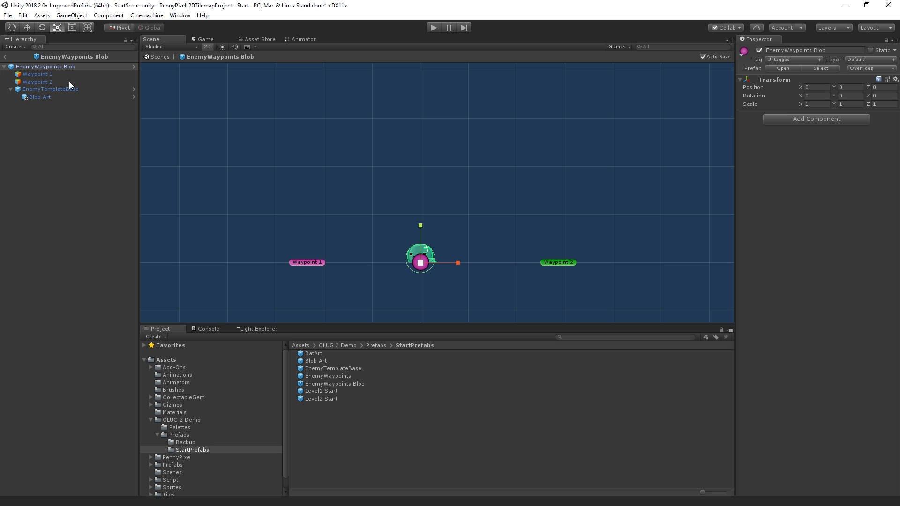
Step: Set EnemyTemplateBase's Circle Collider 2D Offset Y to 0.14
click(39, 96)
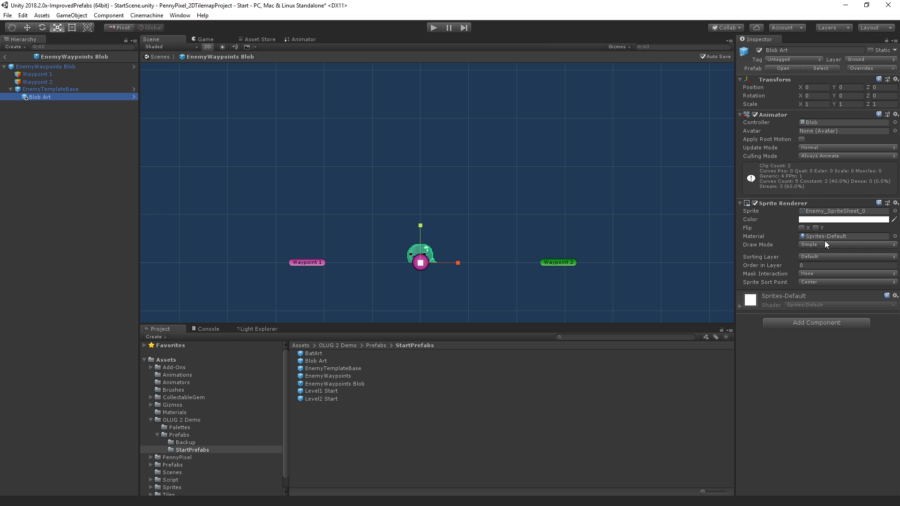
click(50, 89)
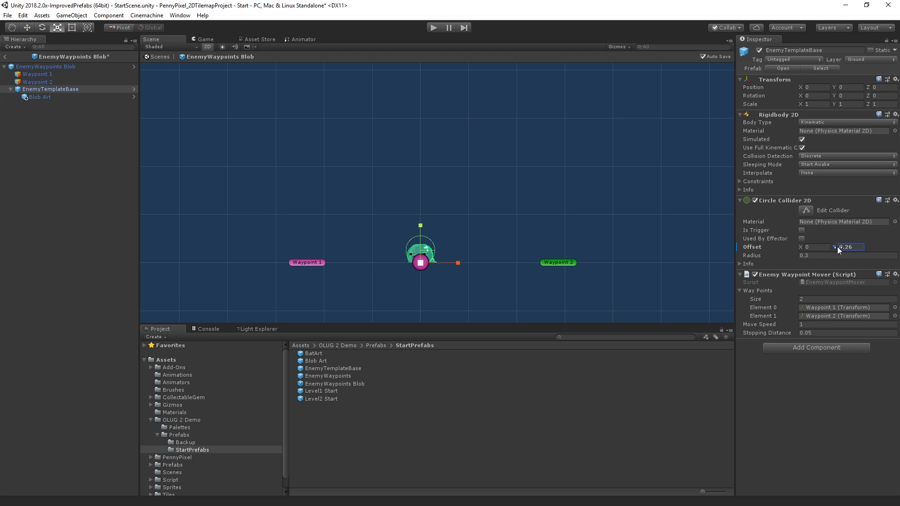
text(0.14)
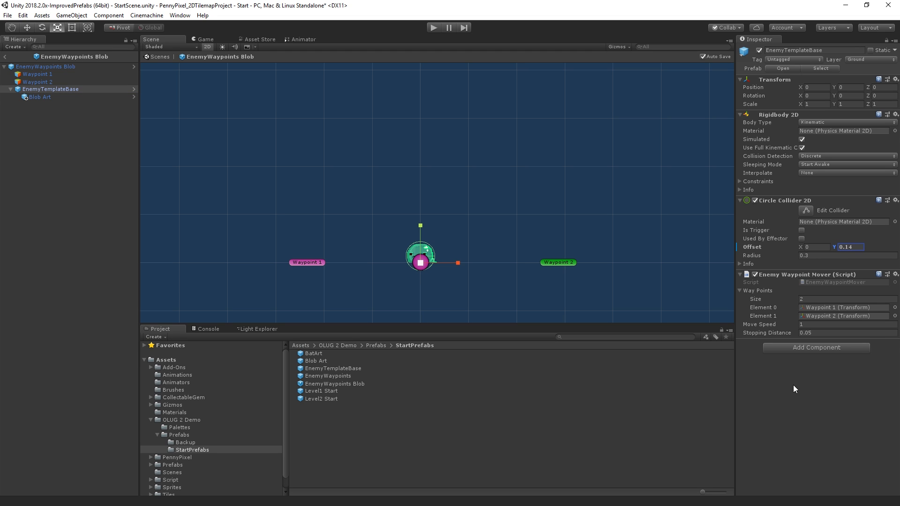
click(45, 66)
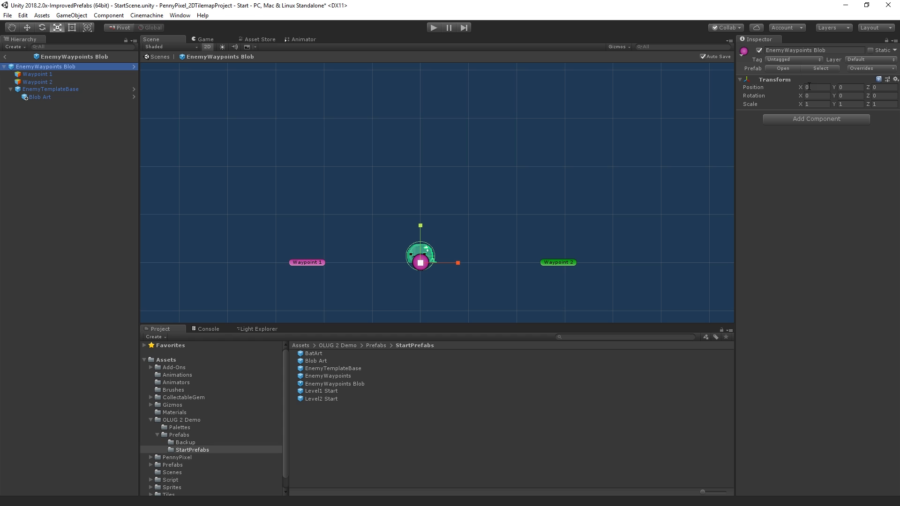
click(859, 69)
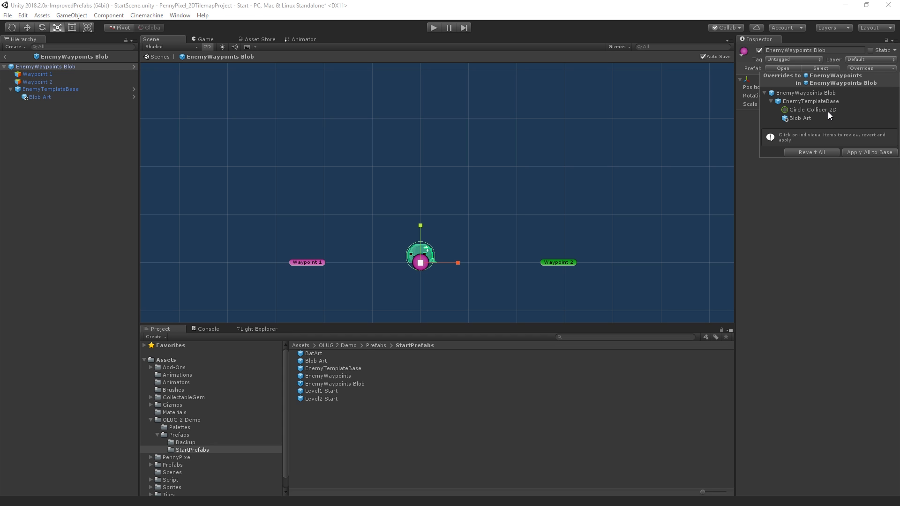
click(810, 109)
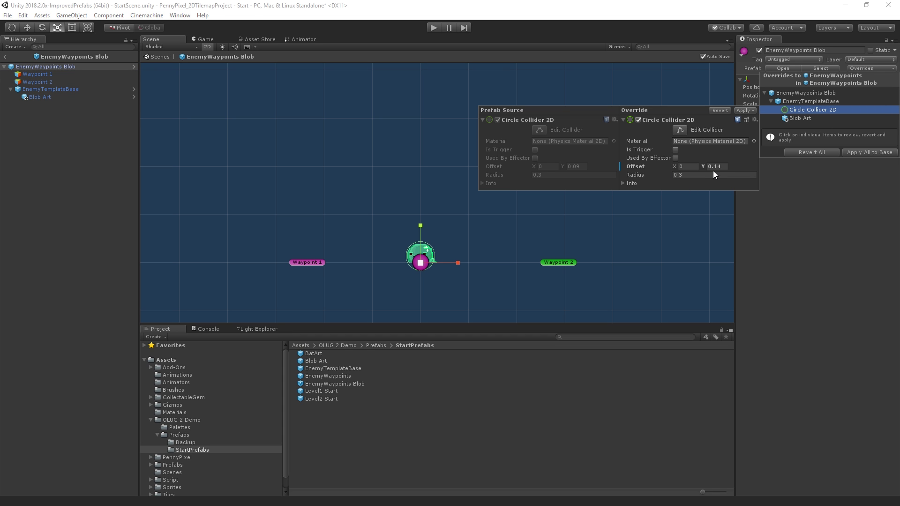
mouse_move(721, 169)
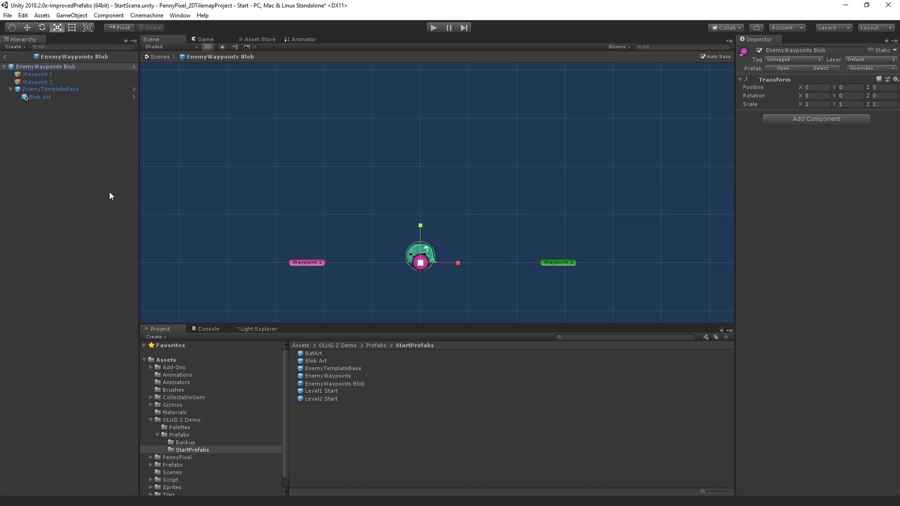
mouse_move(59, 98)
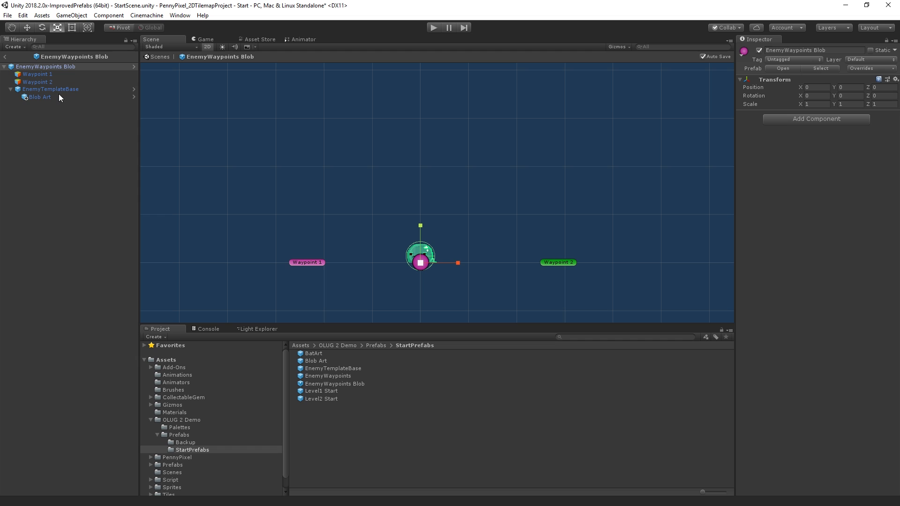
mouse_move(40, 226)
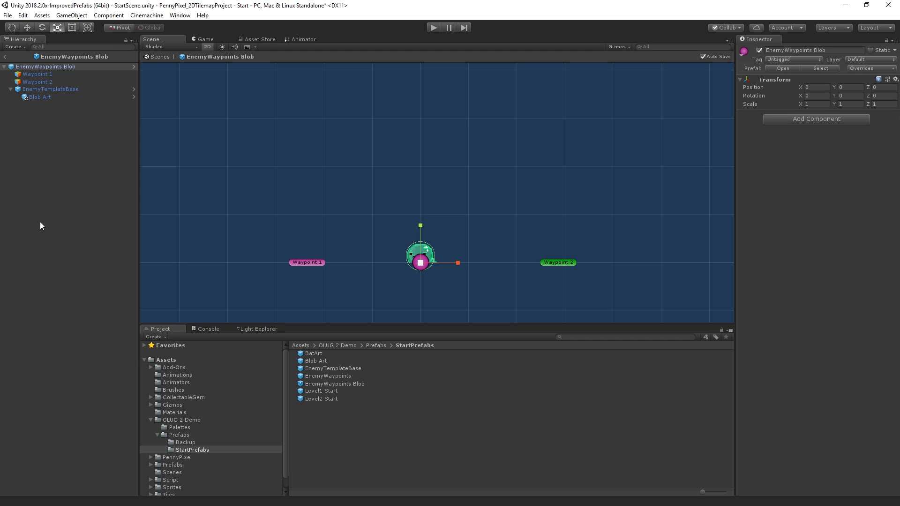
mouse_move(296, 177)
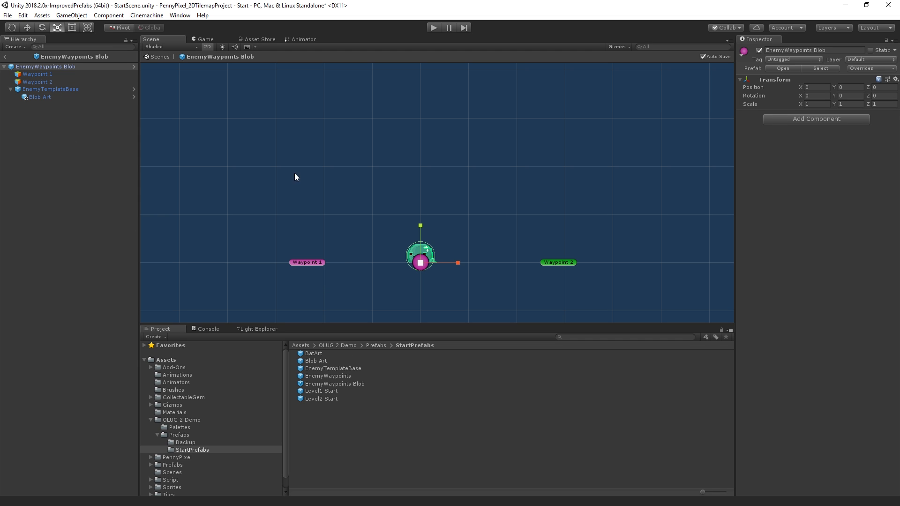
mouse_move(344, 397)
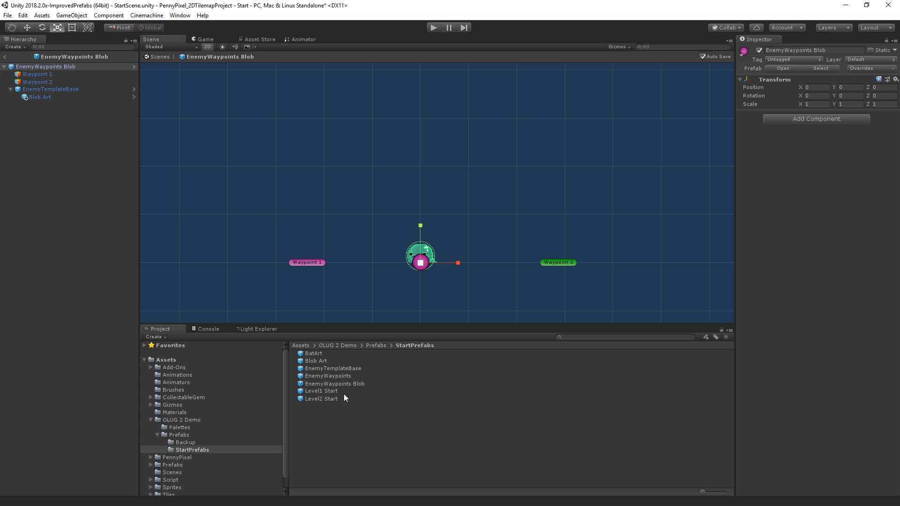
mouse_move(359, 426)
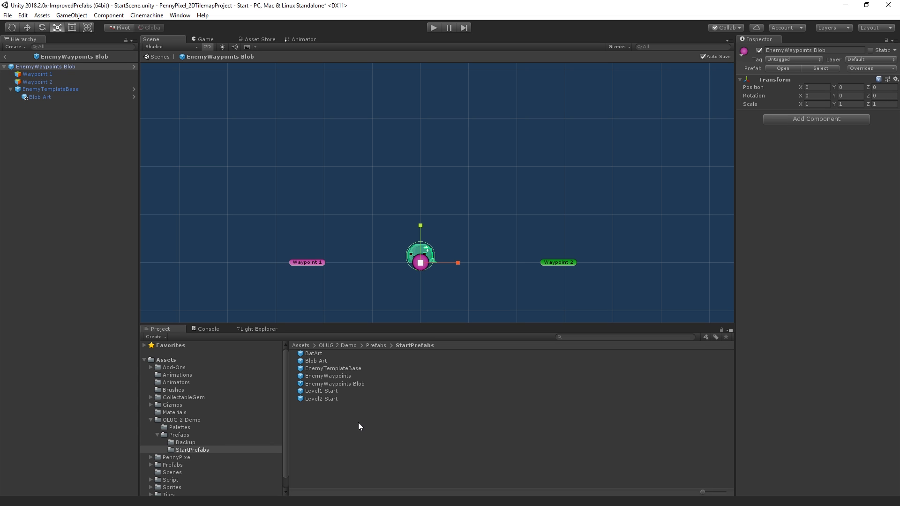
click(46, 66)
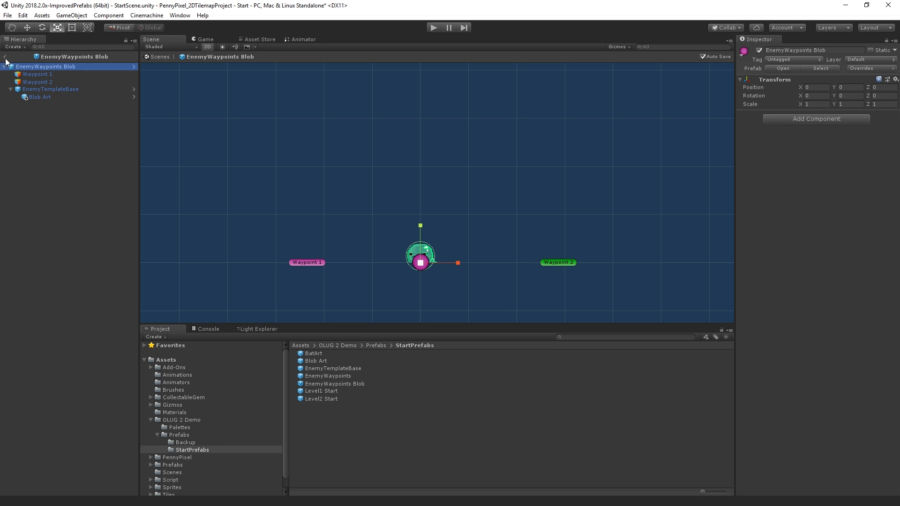
Step: Return to StartScene and create an EnemyWaypoints Bat prefab variant
click(5, 56)
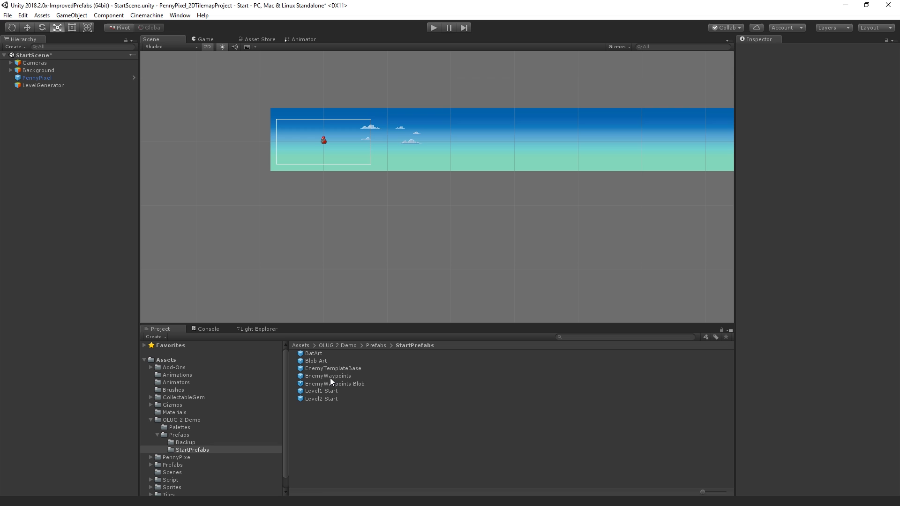
right_click(327, 376)
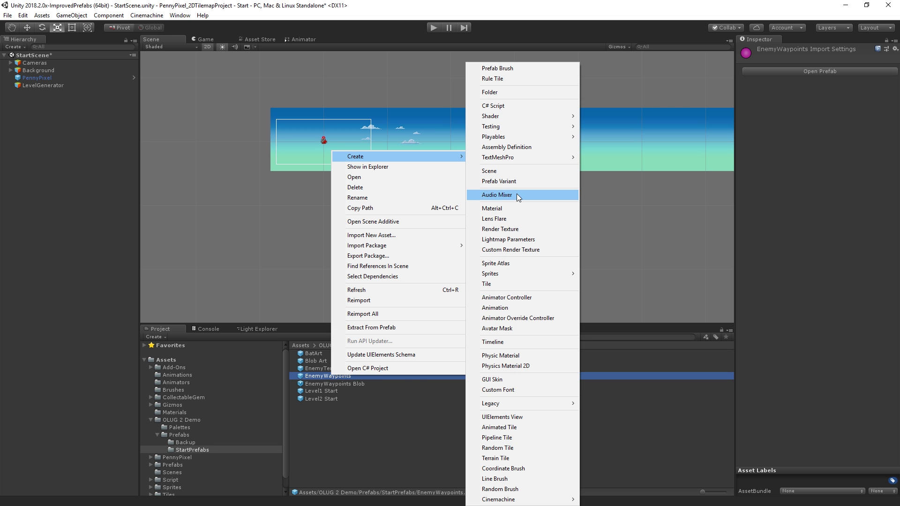
click(498, 181)
text(EnemyWaypoints Bat)
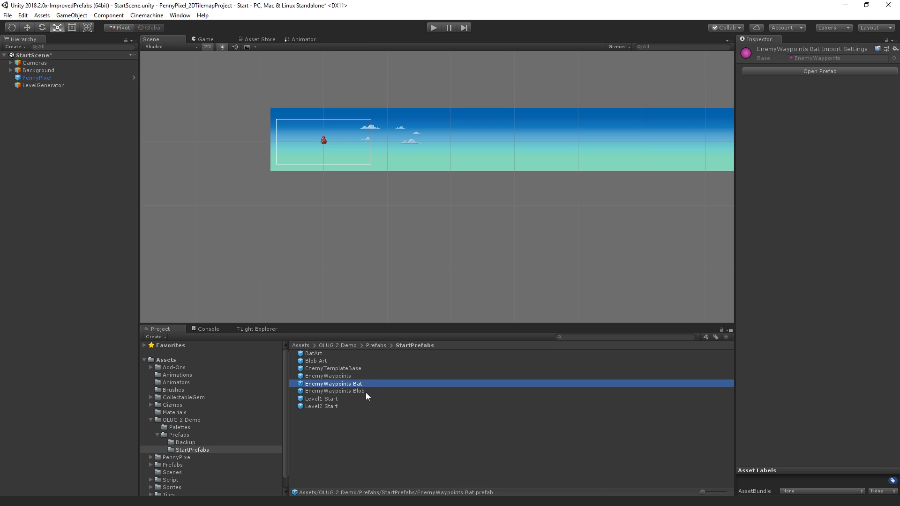
mouse_move(304, 396)
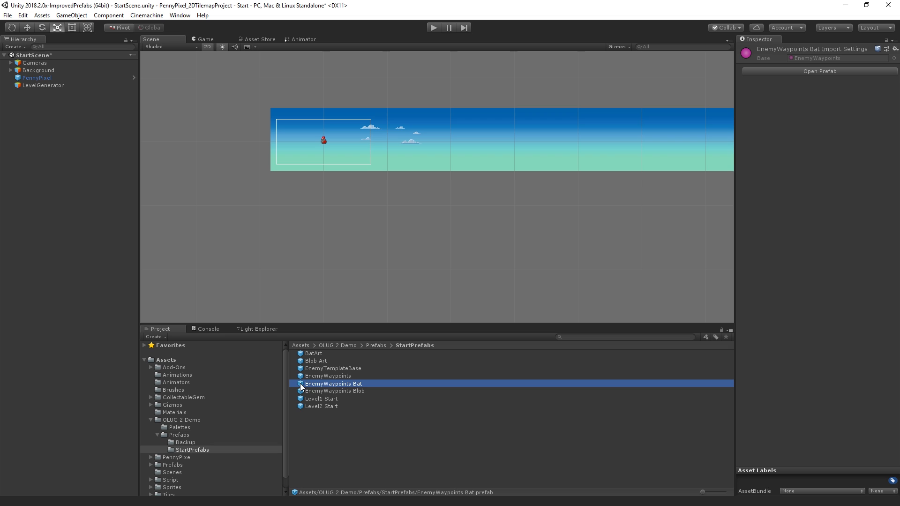
Step: Raise BatArt to Position Y 0.27 and mirror it with Scale X -1
double_click(334, 383)
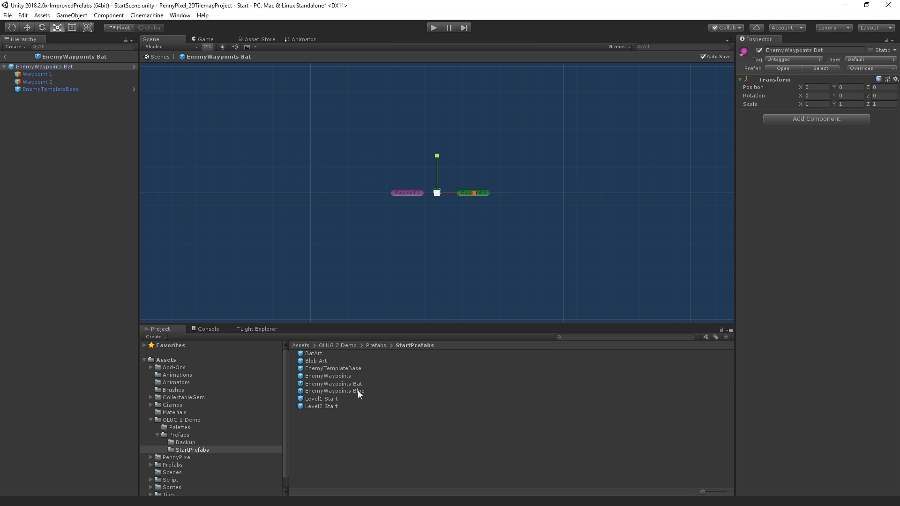
mouse_move(305, 373)
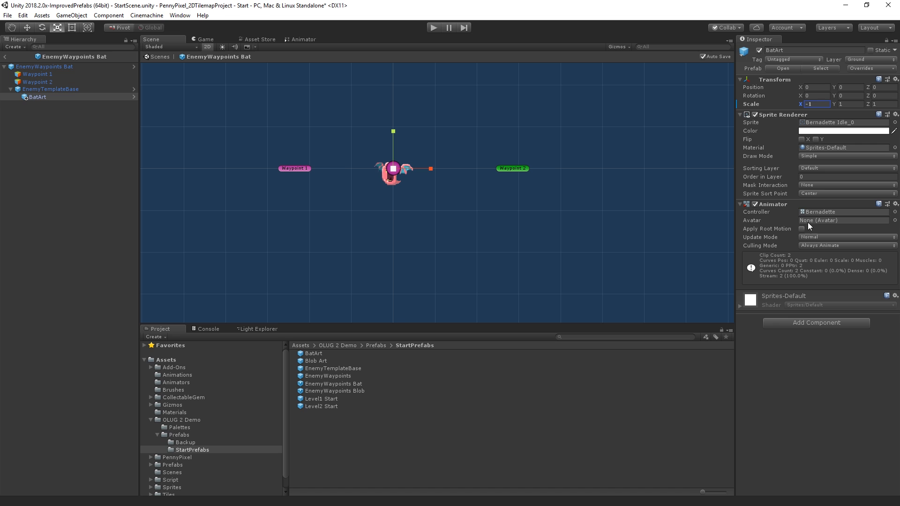
mouse_move(838, 90)
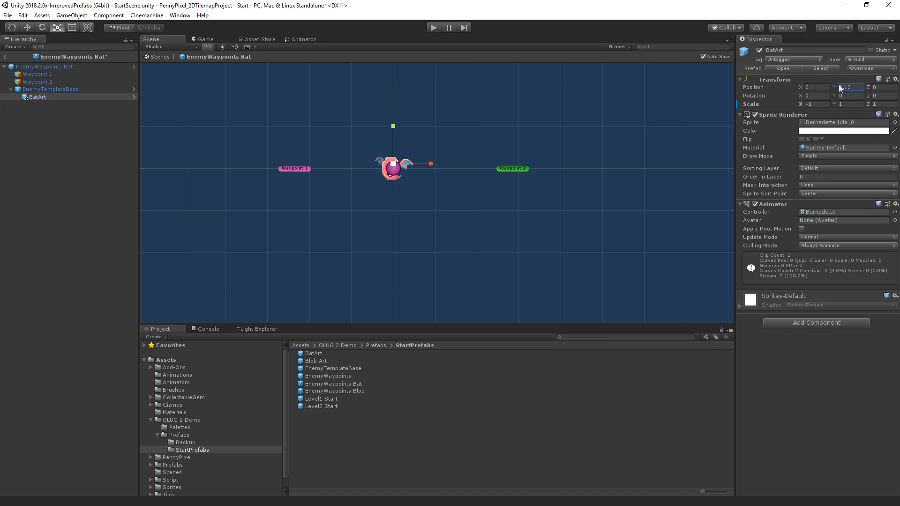
click(51, 89)
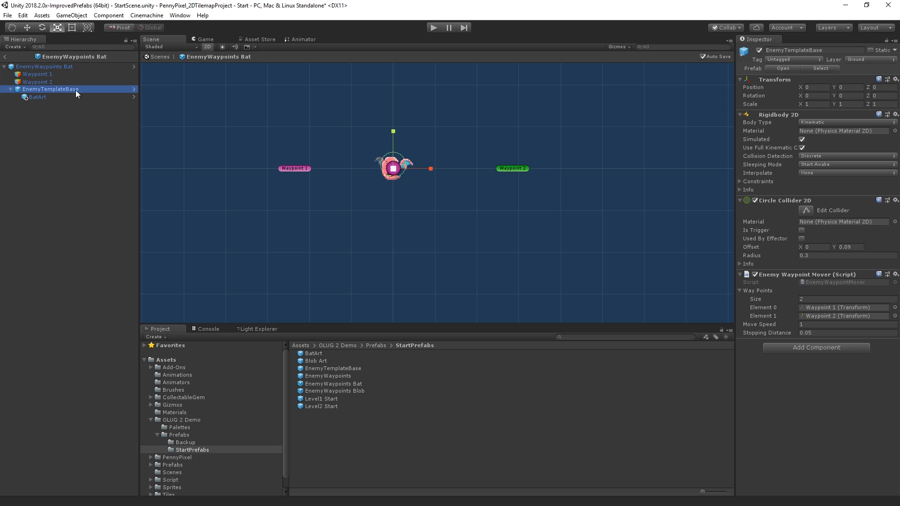
click(37, 97)
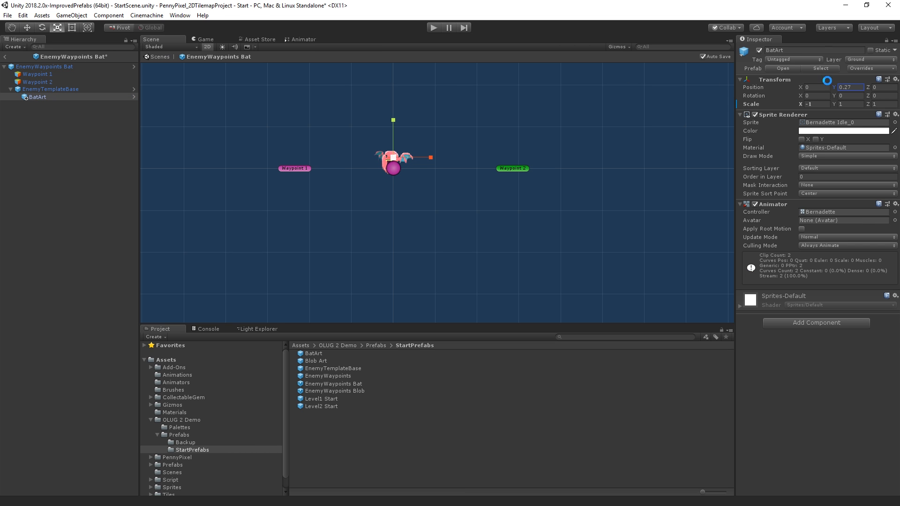
click(51, 89)
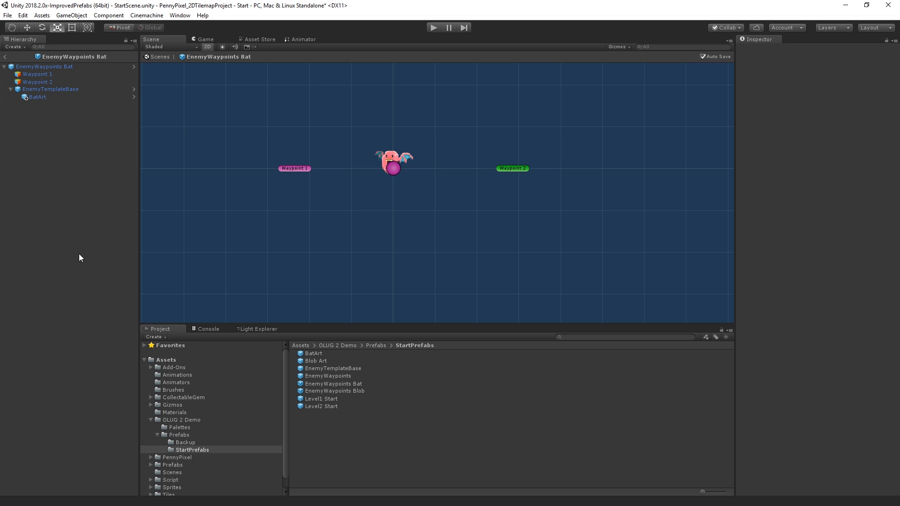
mouse_move(72, 249)
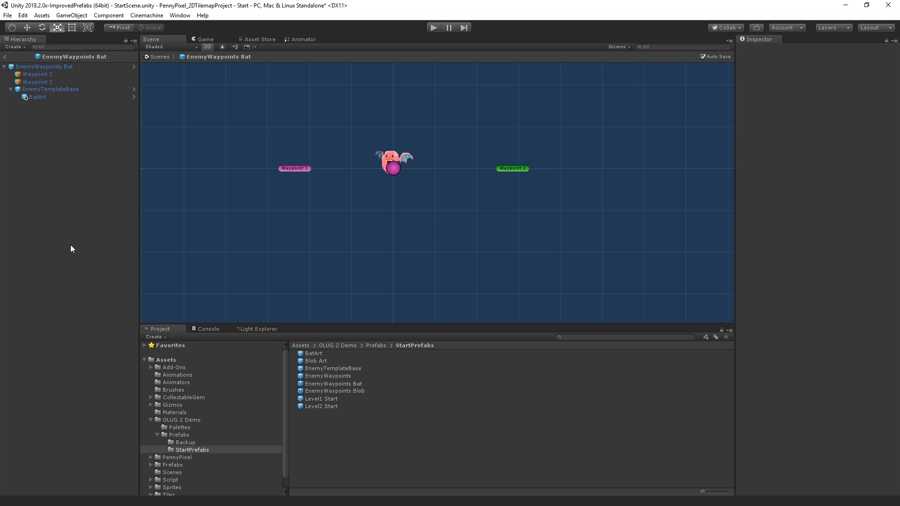
mouse_move(6, 59)
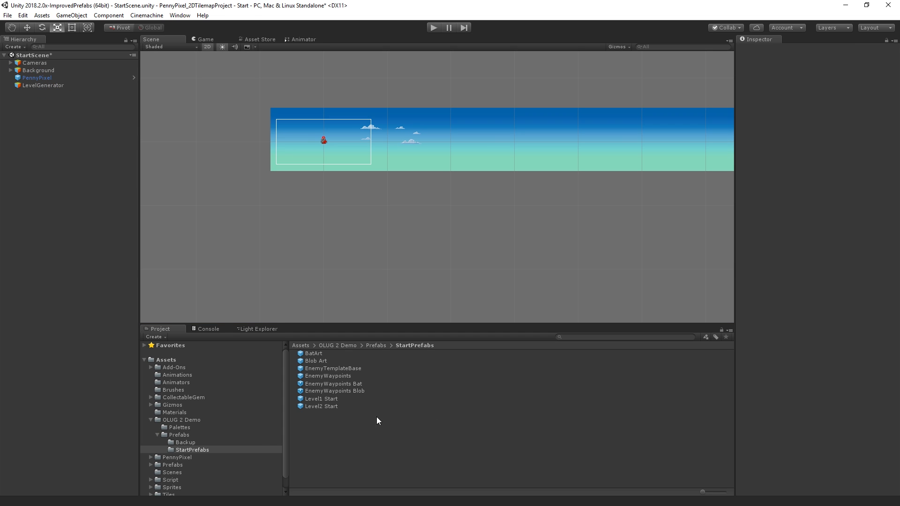
mouse_move(380, 409)
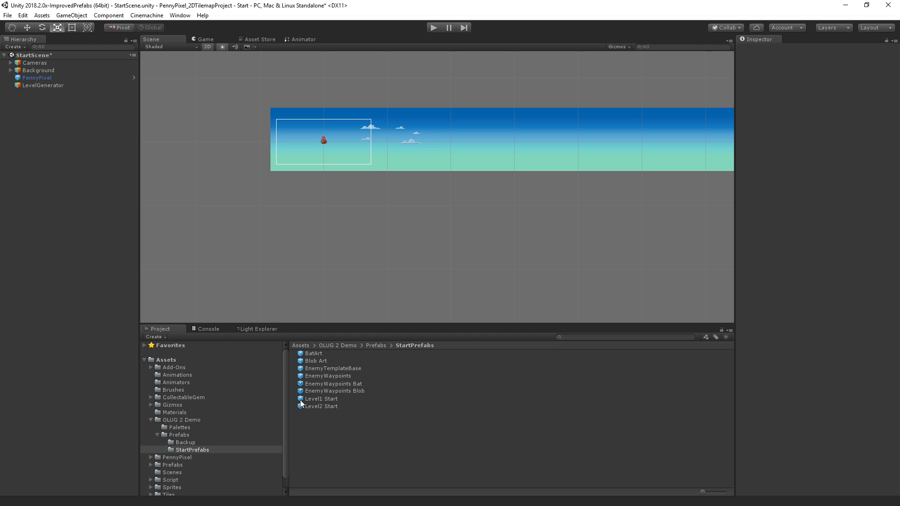
Step: Select LevelGenerator and set Segments To Generate to 1
click(43, 85)
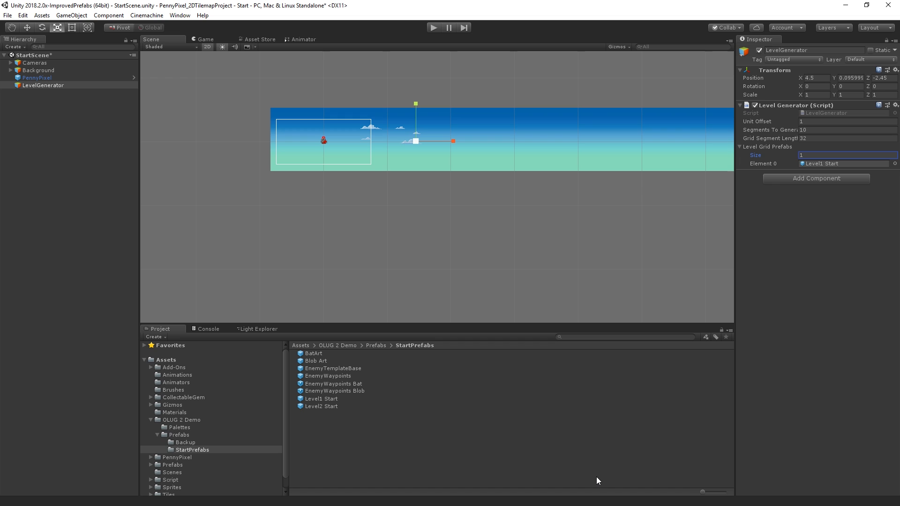
mouse_move(839, 126)
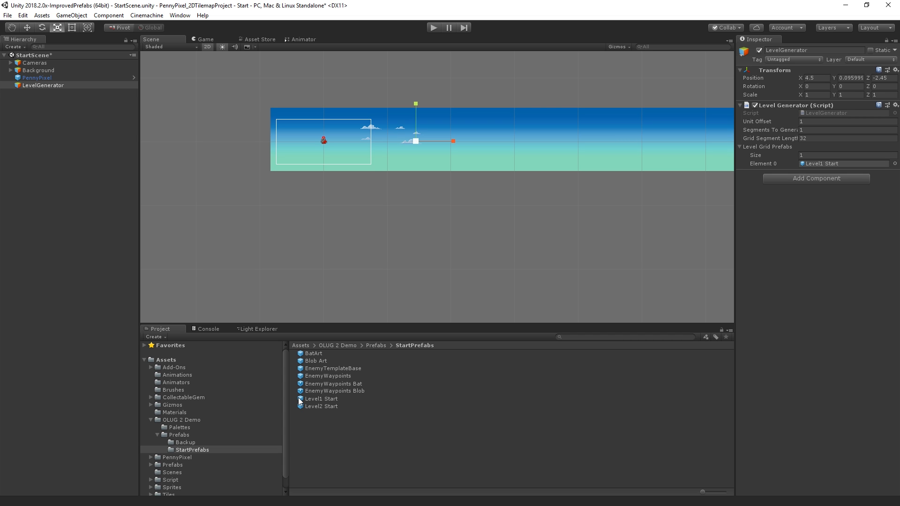
Step: Open Level1 Start and place an EnemyWaypoints Blob on the ground
double_click(322, 398)
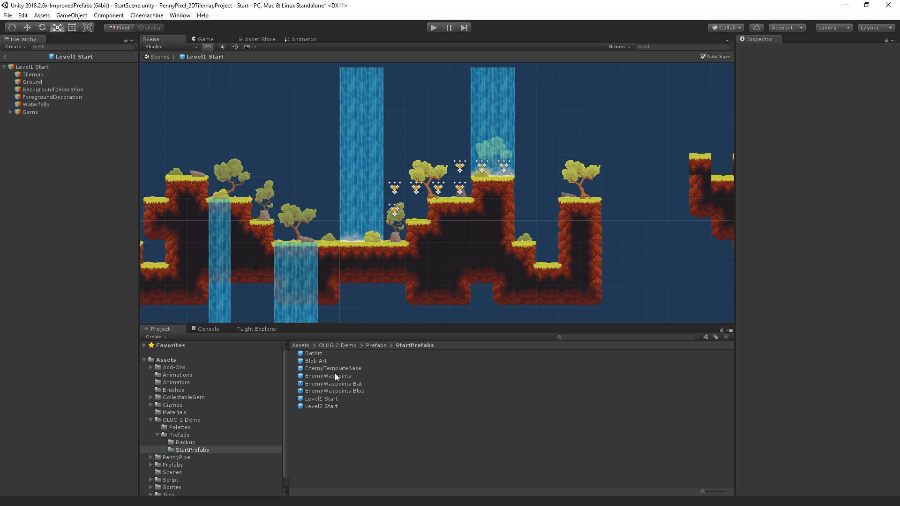
mouse_move(344, 392)
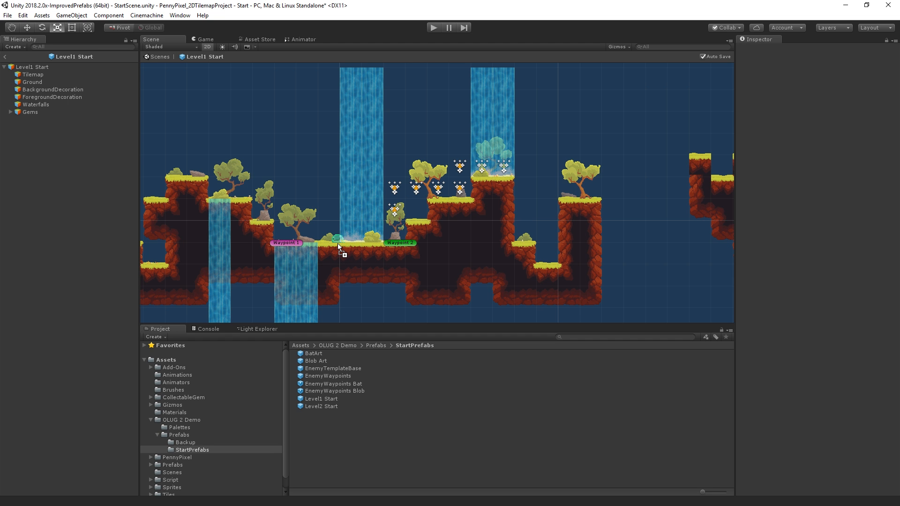
click(338, 237)
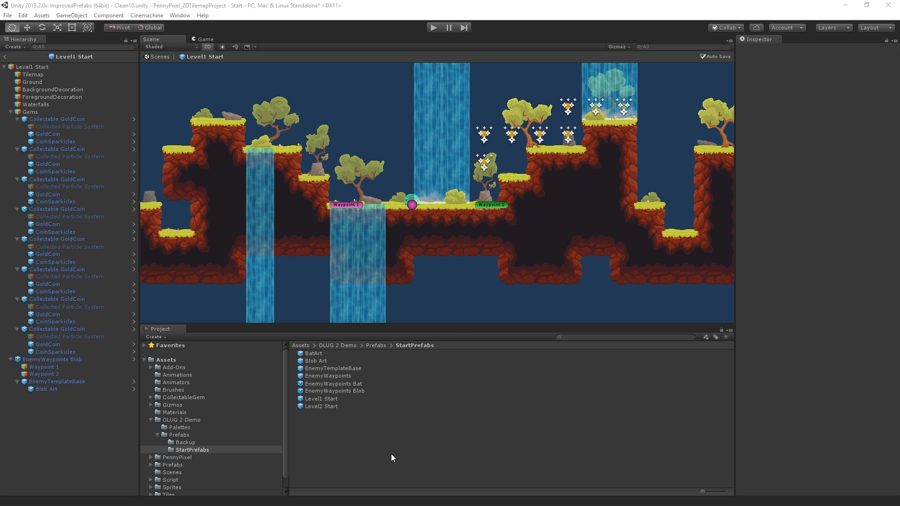
Step: Place an EnemyWaypoints Bat near the upper right of the level
click(334, 383)
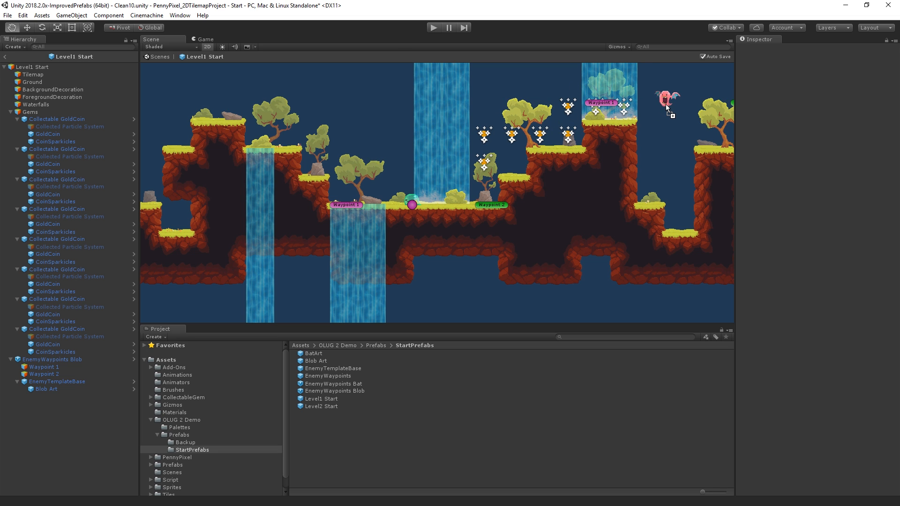
click(665, 102)
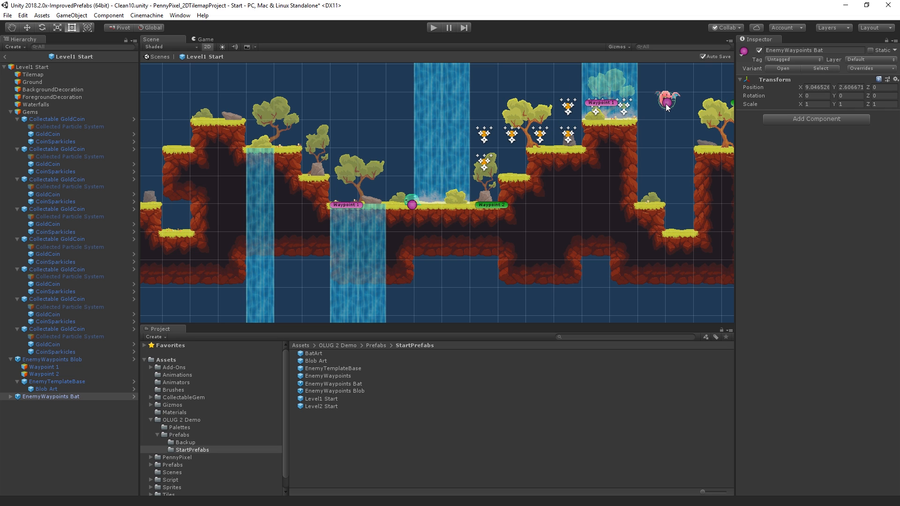
mouse_move(669, 130)
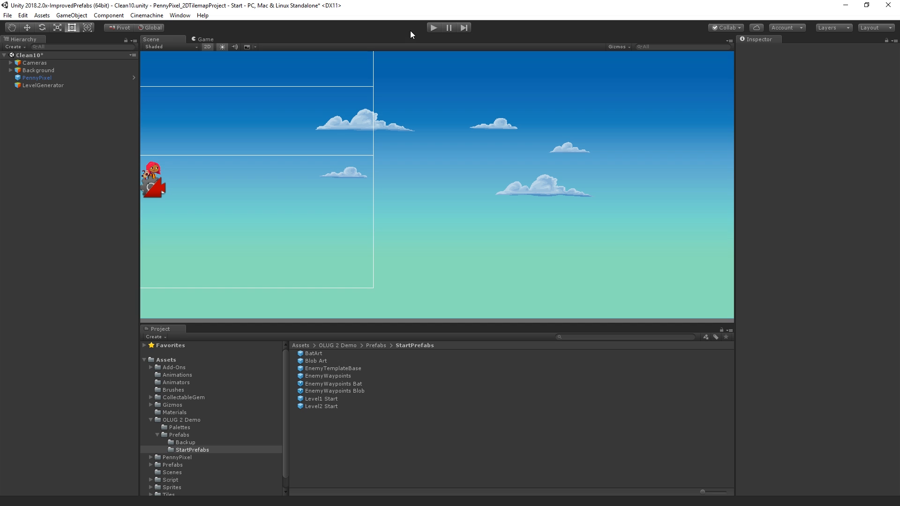
mouse_move(442, 133)
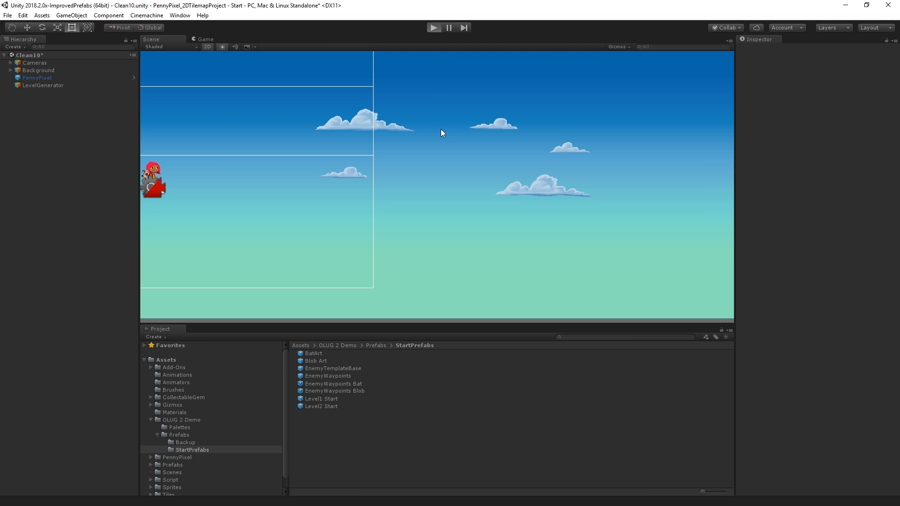
Step: Run Play mode to watch the blob and bat patrol, then stop
click(434, 27)
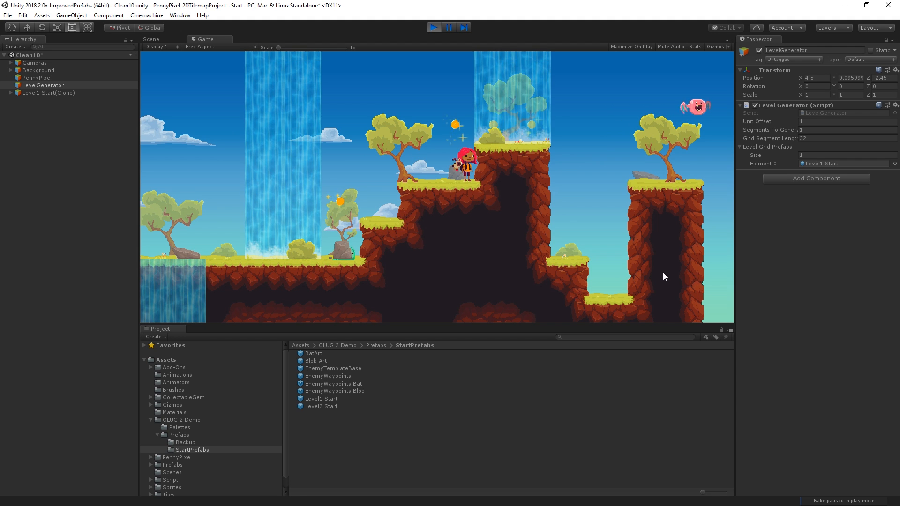
mouse_move(861, 178)
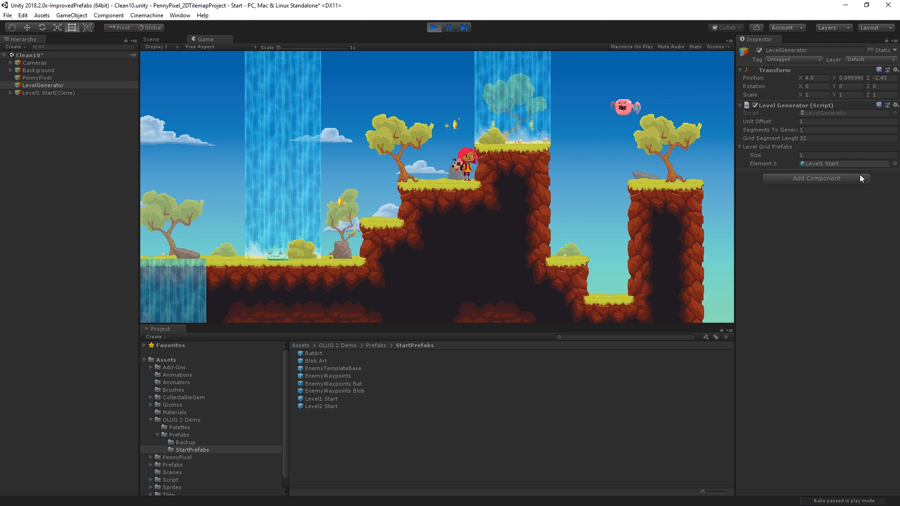
click(435, 27)
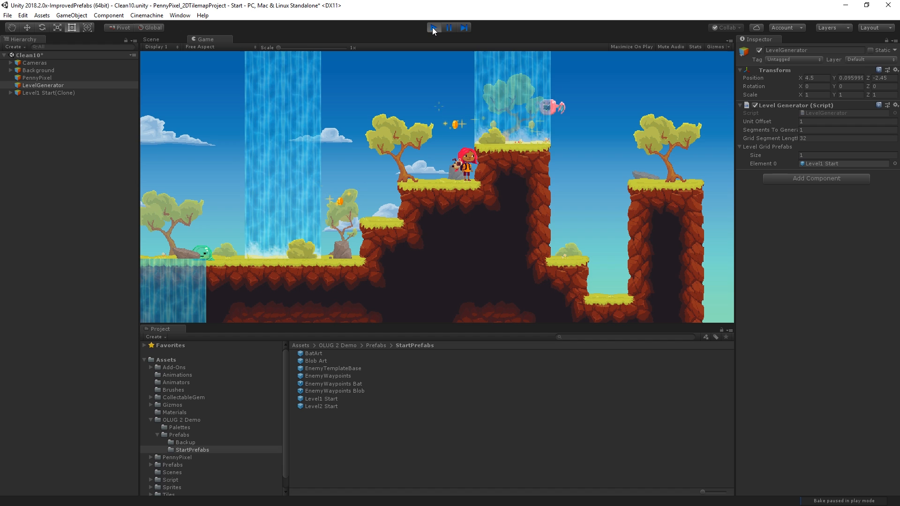
click(432, 28)
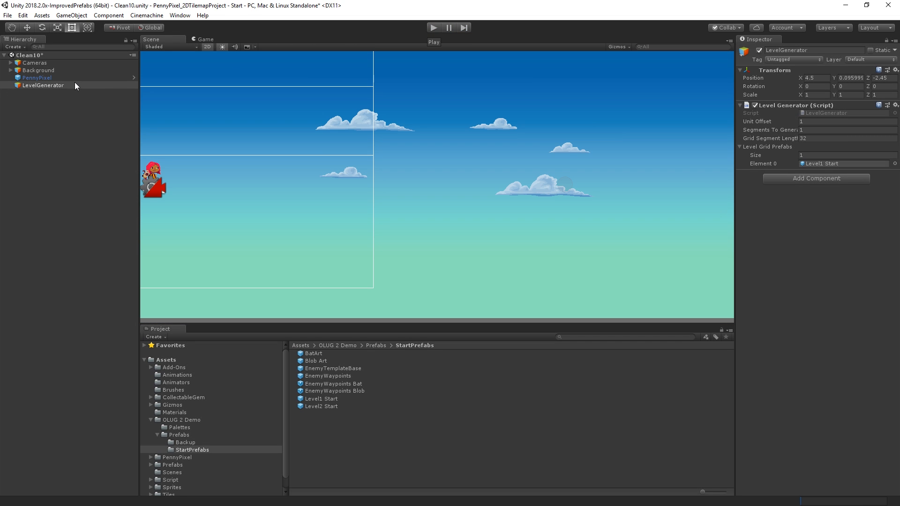
mouse_move(305, 401)
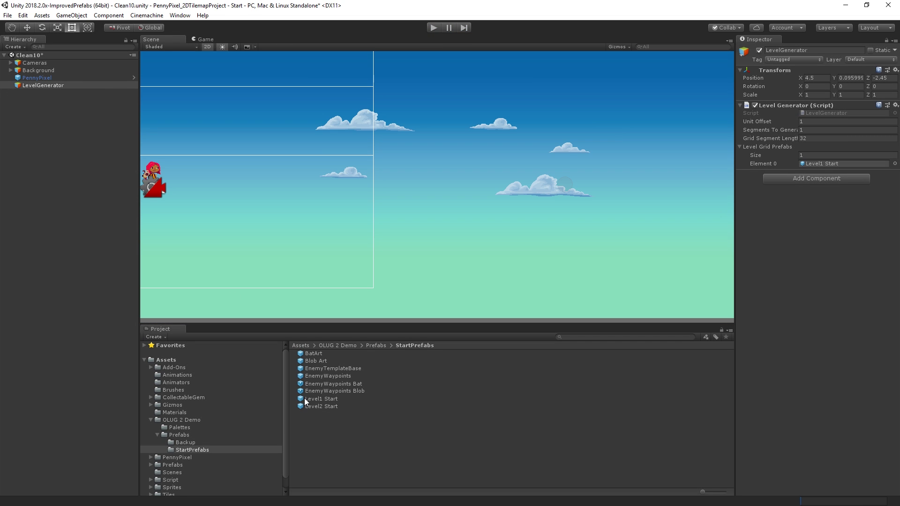
Step: Reopen Level1 Start and collapse the Gems foldout in the Hierarchy
double_click(321, 399)
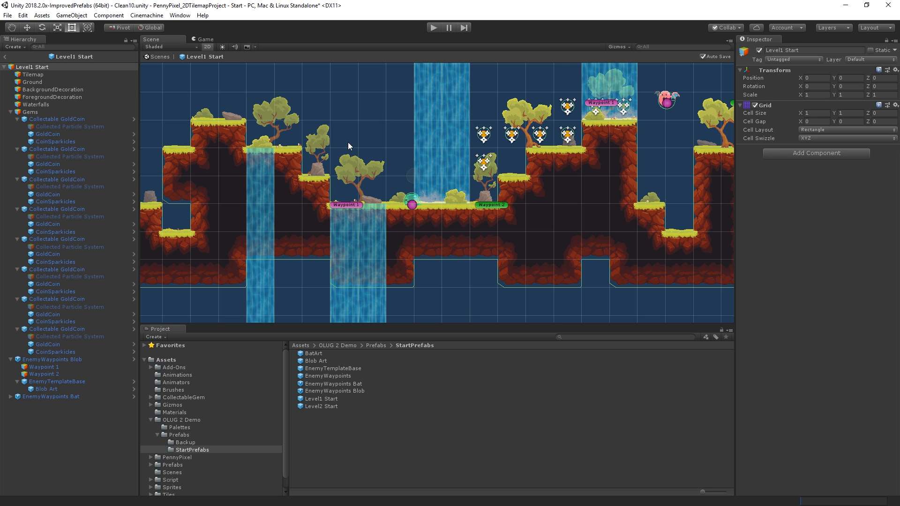
mouse_move(521, 222)
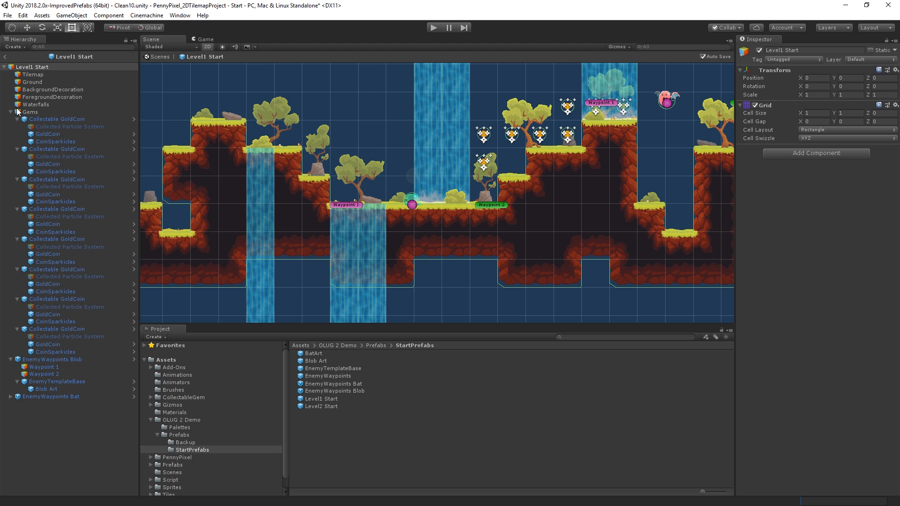
click(5, 112)
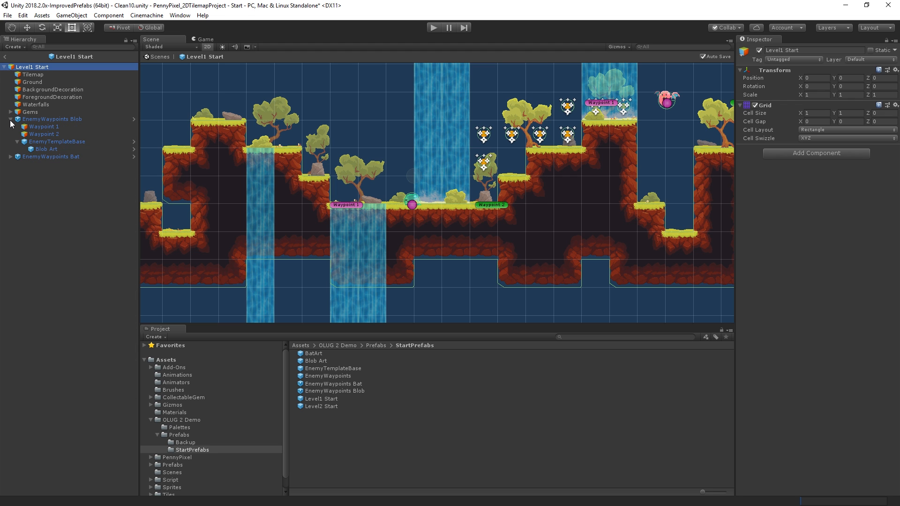